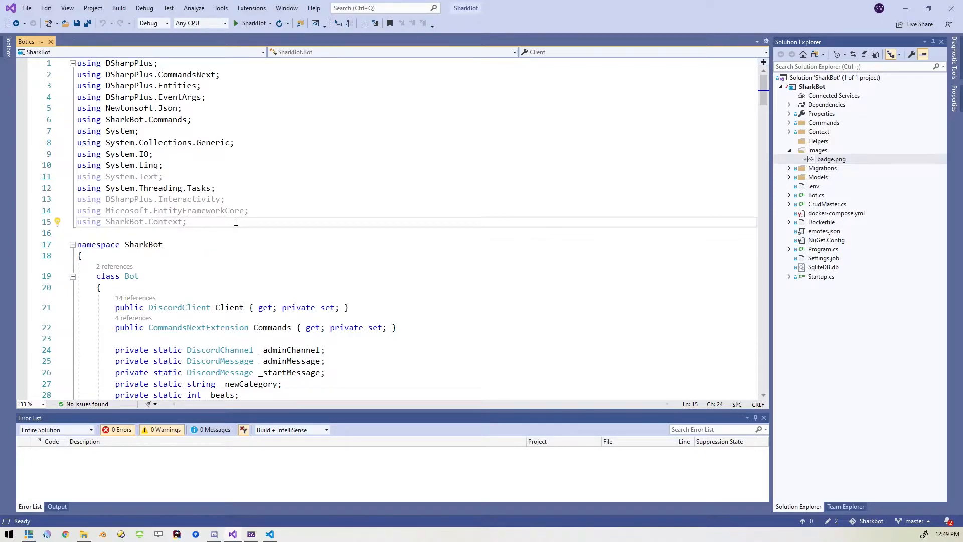
{"action": "mouse_move", "coordinate": [251, 23]}
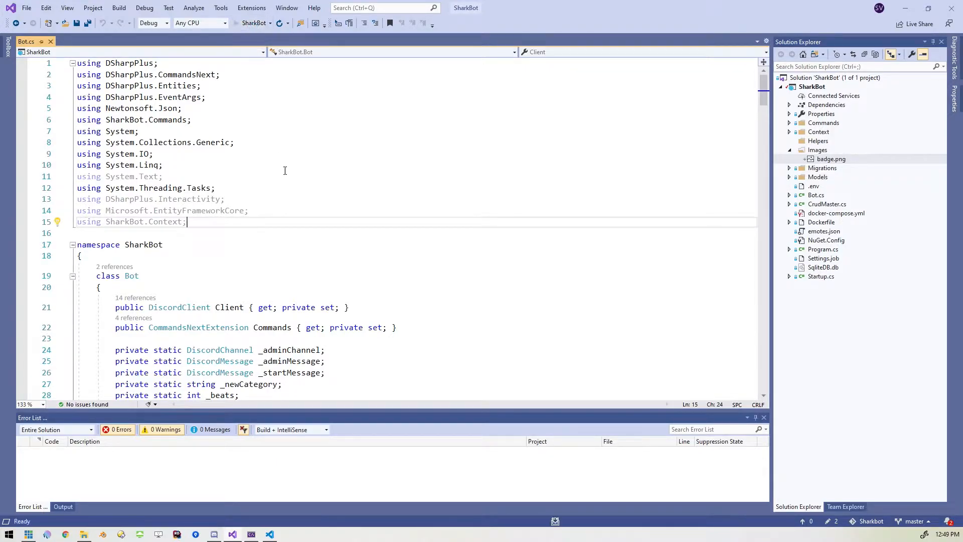
Start the bot, then browse SharkBot's NuGet packages with prerelease versions included.
{"action": "left_click", "coordinate": [244, 23]}
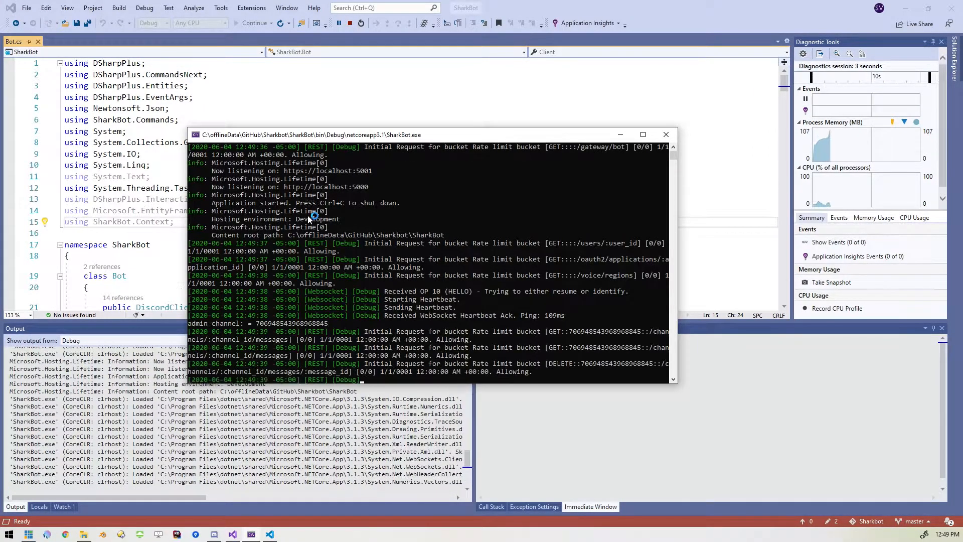
{"action": "scroll", "scroll_direction": "down", "scroll_amount": 3}
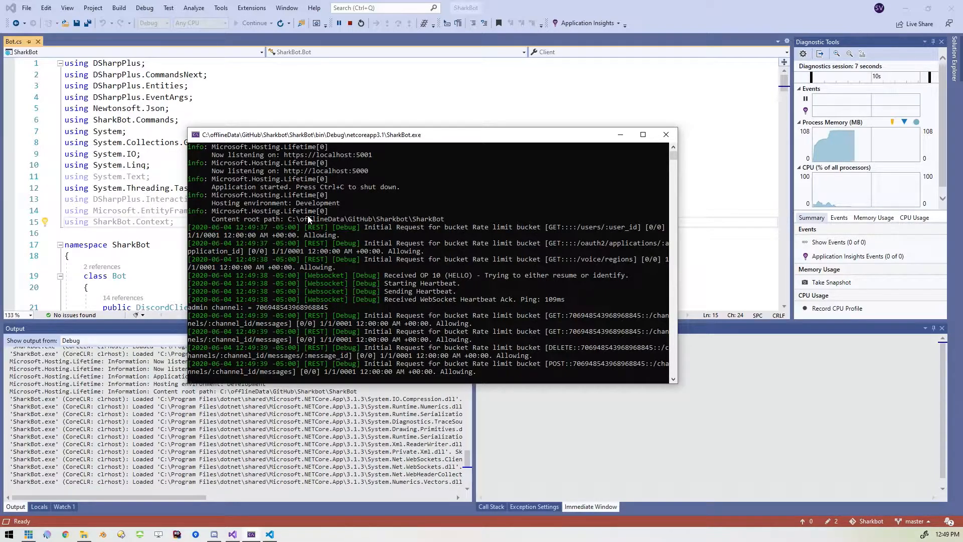
{"action": "mouse_move", "coordinate": [461, 185]}
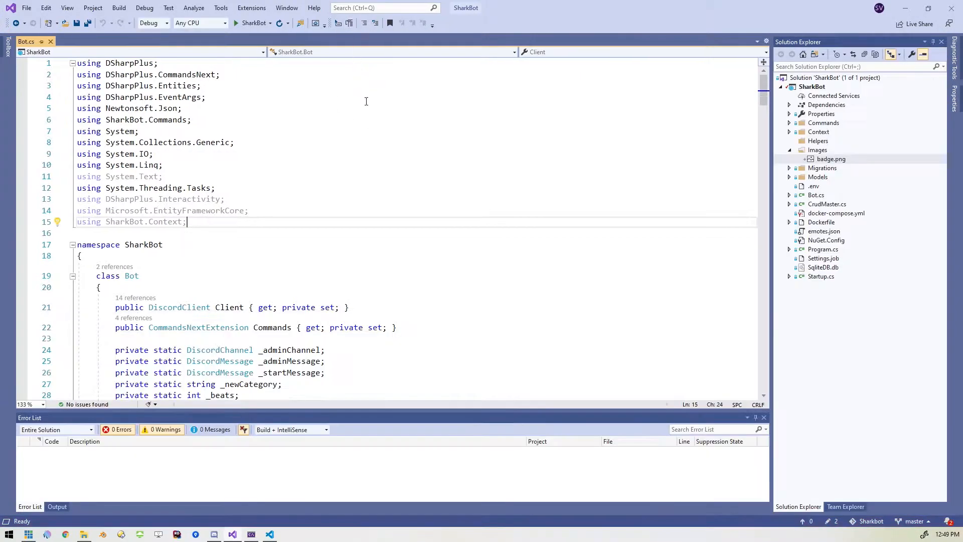
{"action": "mouse_move", "coordinate": [498, 229]}
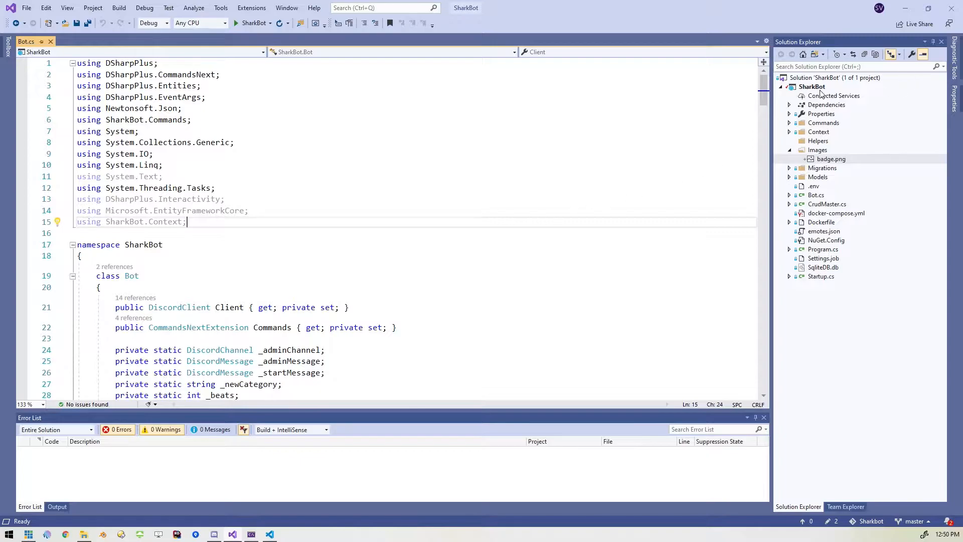
{"action": "right_click", "coordinate": [818, 86]}
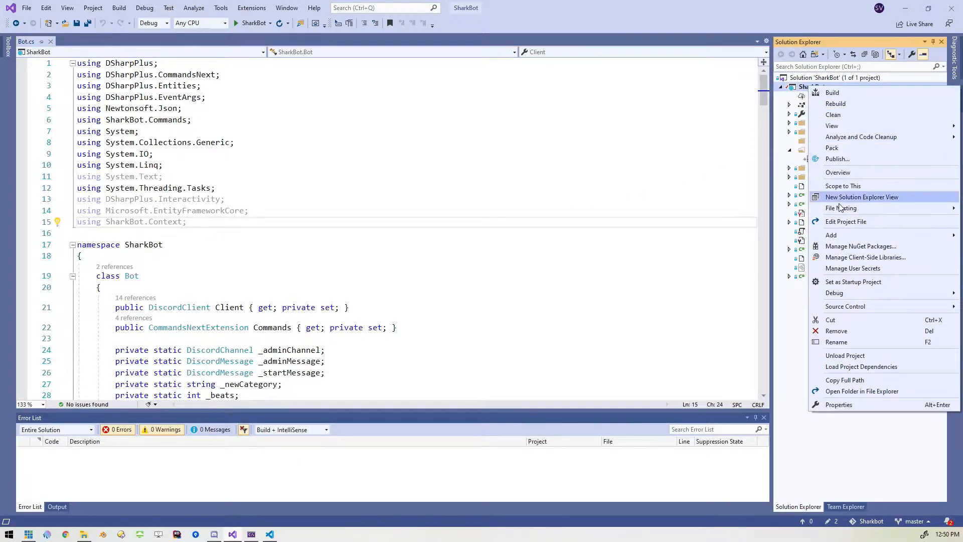
{"action": "left_click", "coordinate": [861, 246]}
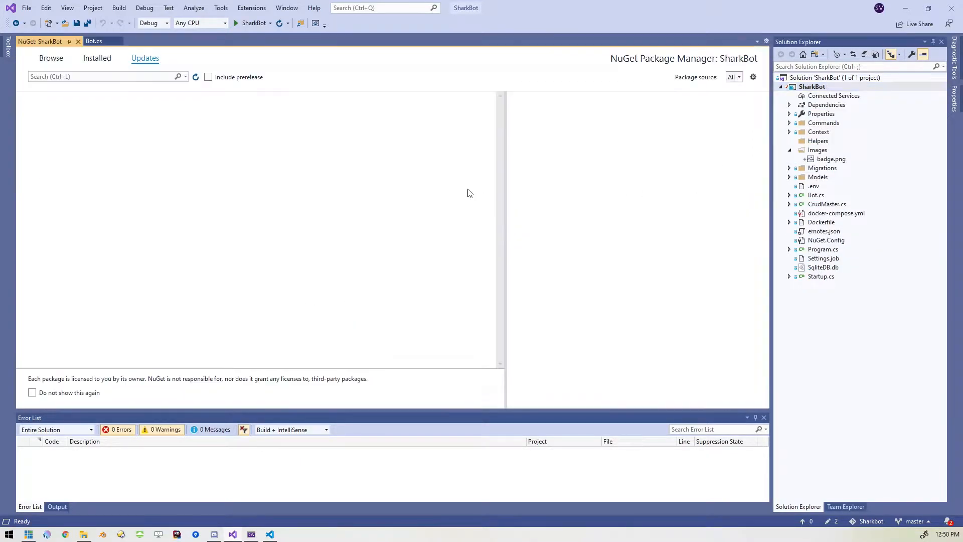
{"action": "left_click", "coordinate": [106, 76]}
{"action": "type", "text": "ImageSharp"}
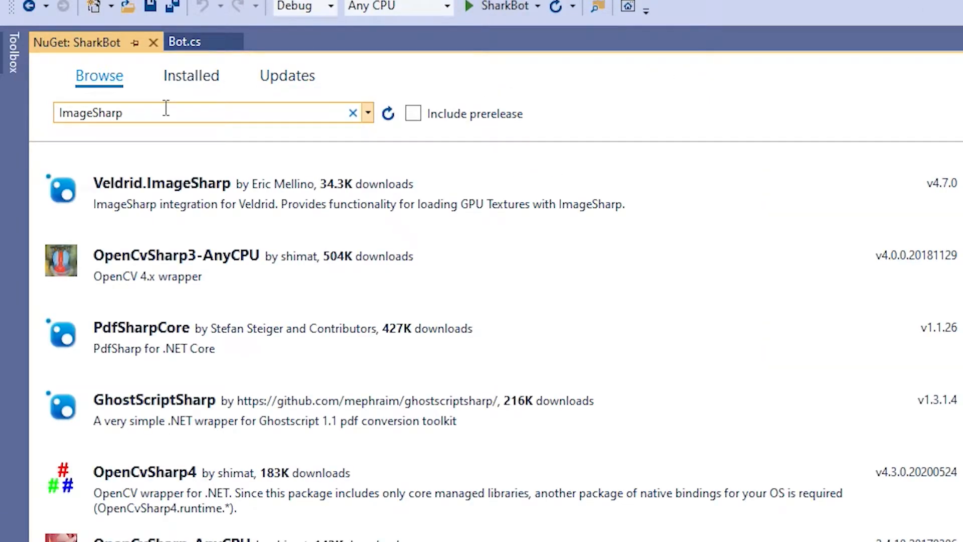
{"action": "mouse_move", "coordinate": [239, 142]}
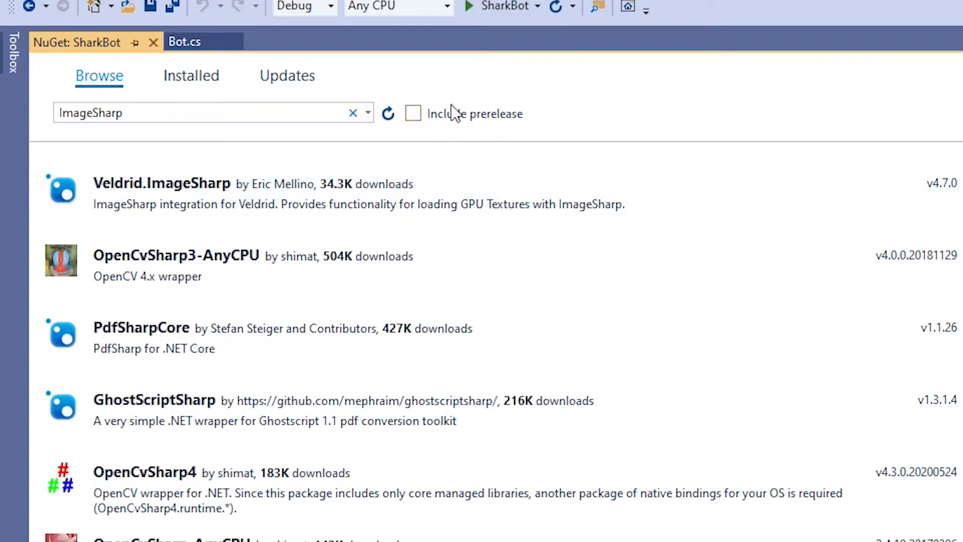
{"action": "mouse_move", "coordinate": [496, 136]}
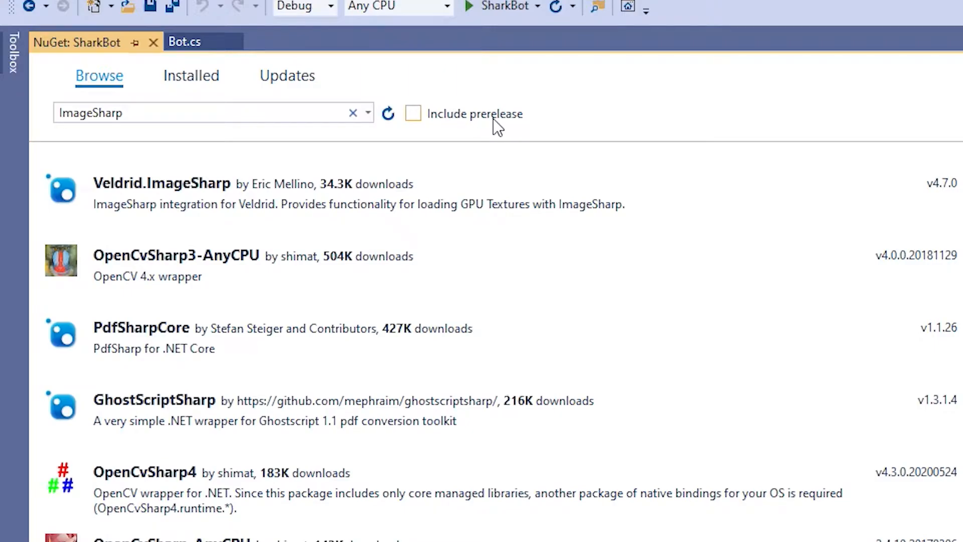
{"action": "mouse_move", "coordinate": [413, 123]}
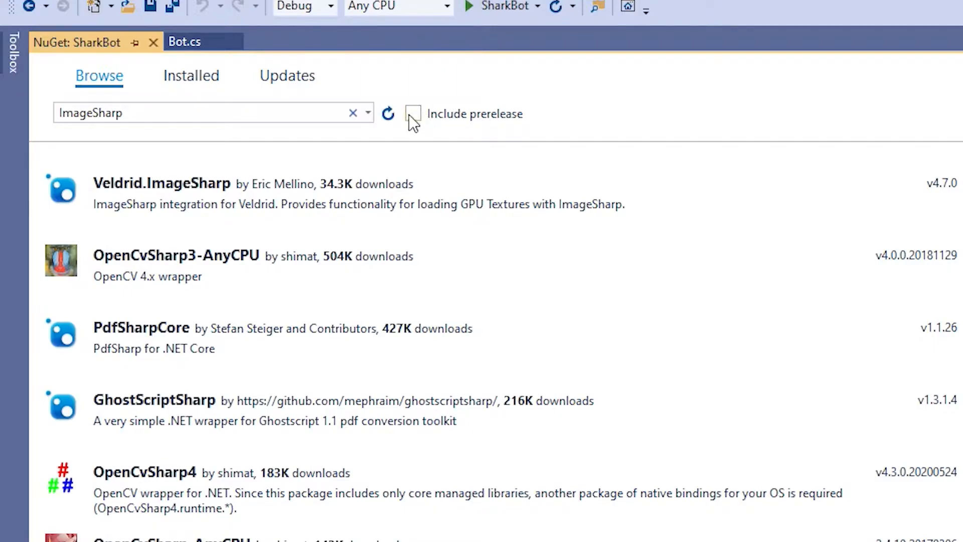
{"action": "left_click", "coordinate": [413, 113]}
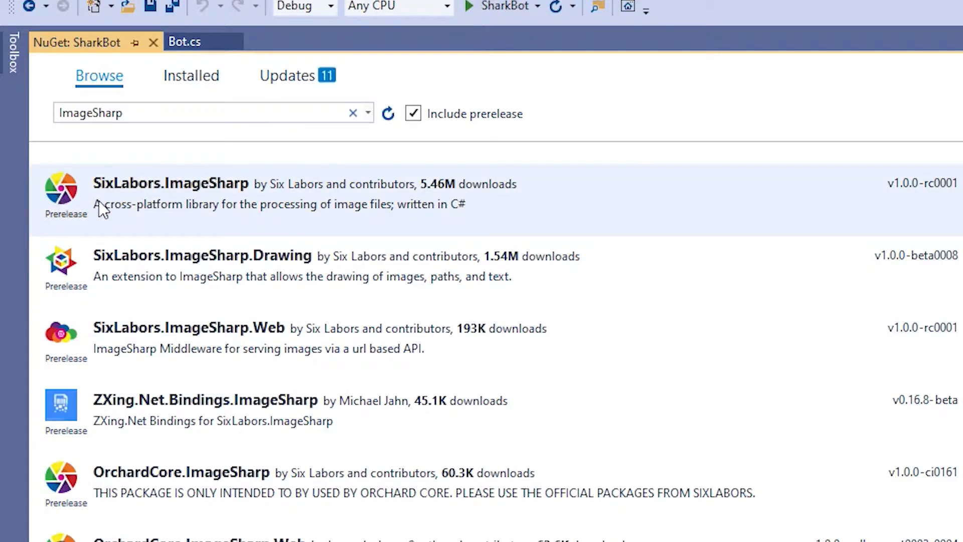
{"action": "mouse_move", "coordinate": [245, 205]}
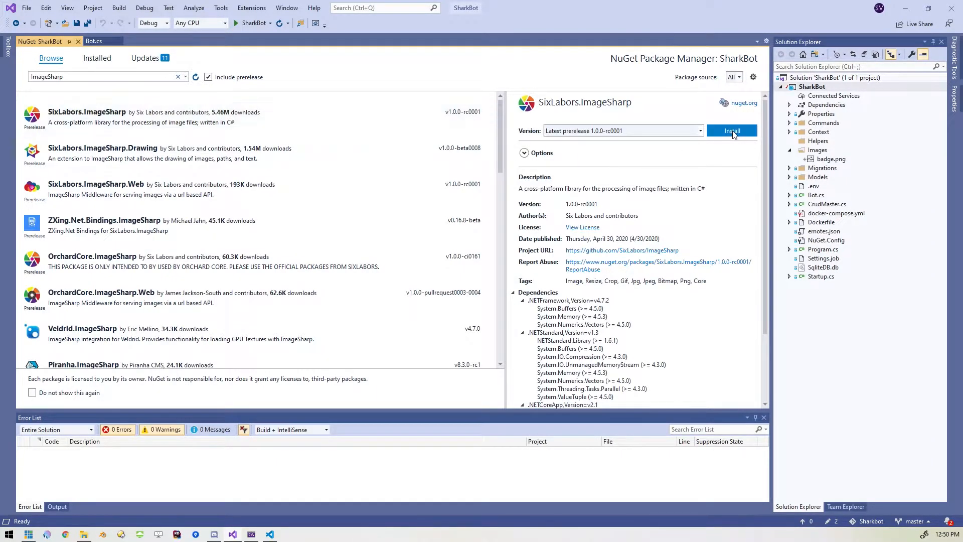
Install SixLabors.ImageSharp and SixLabors.ImageSharp.Drawing, accepting the licence terms.
{"action": "left_click", "coordinate": [732, 130]}
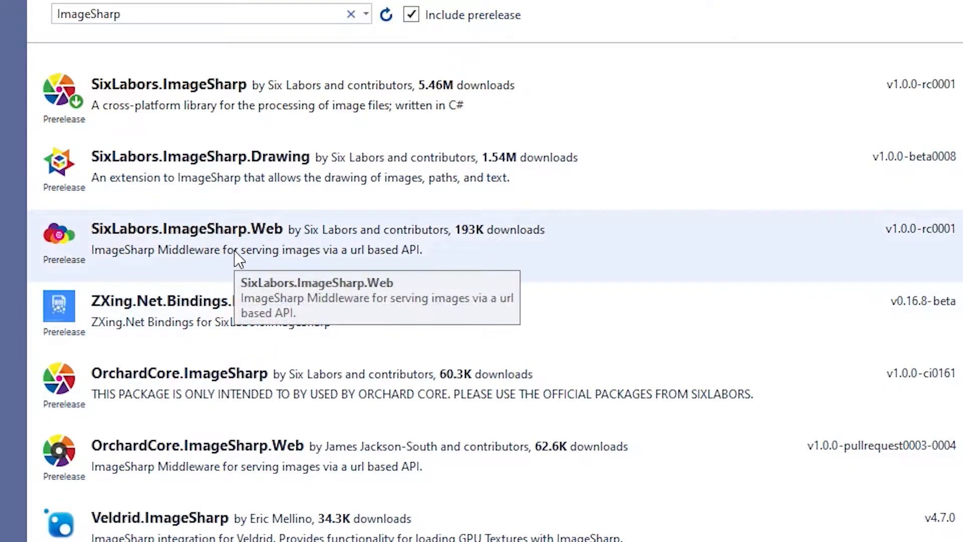
{"action": "mouse_move", "coordinate": [135, 181]}
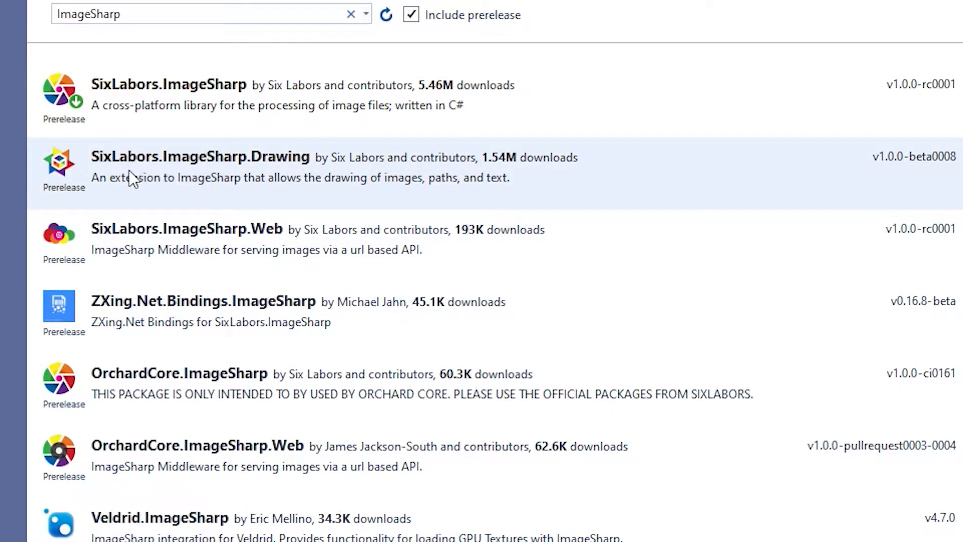
{"action": "mouse_move", "coordinate": [297, 168]}
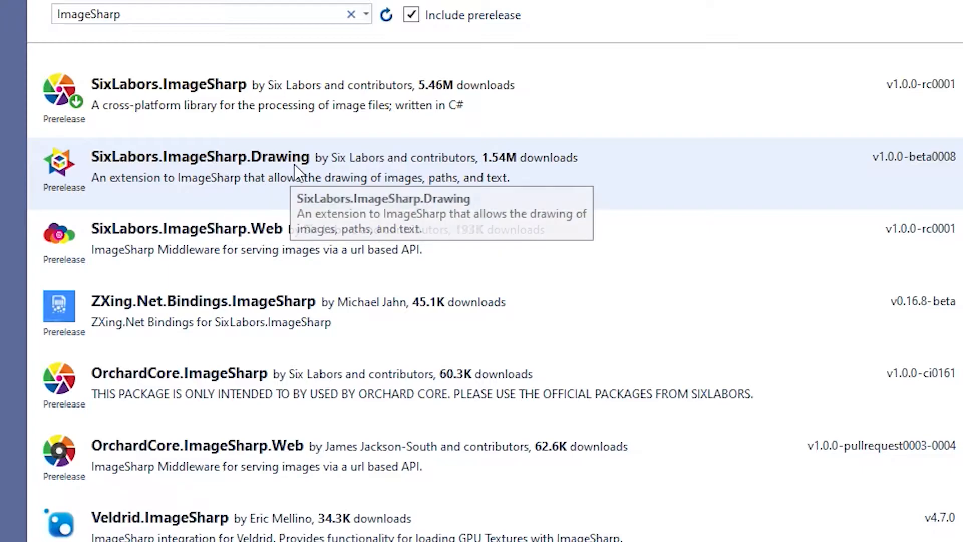
{"action": "left_click", "coordinate": [211, 157]}
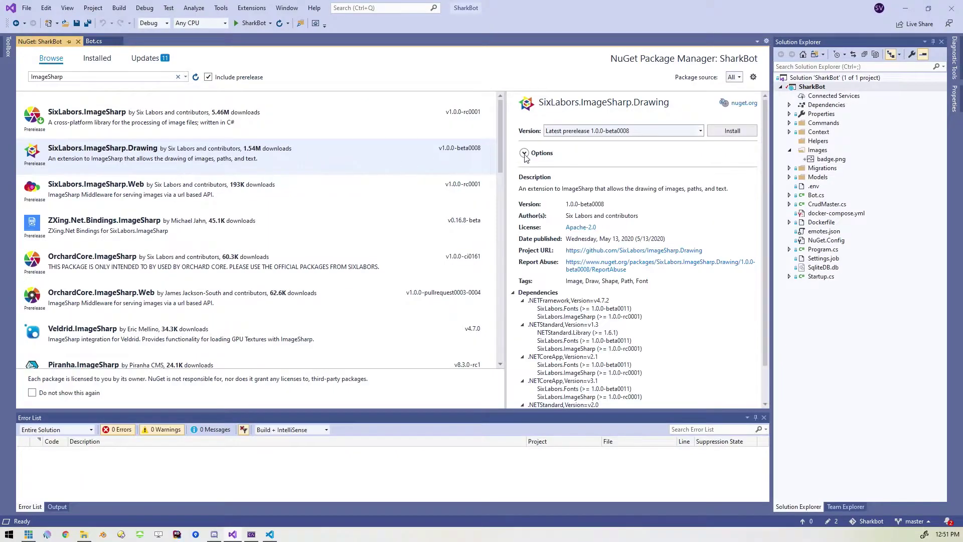
{"action": "left_click", "coordinate": [732, 131]}
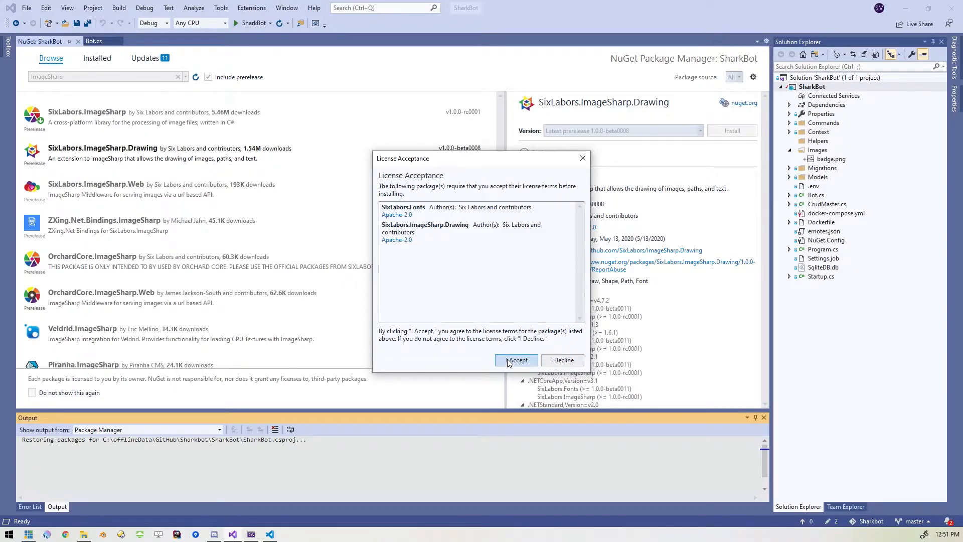
{"action": "left_click", "coordinate": [516, 360]}
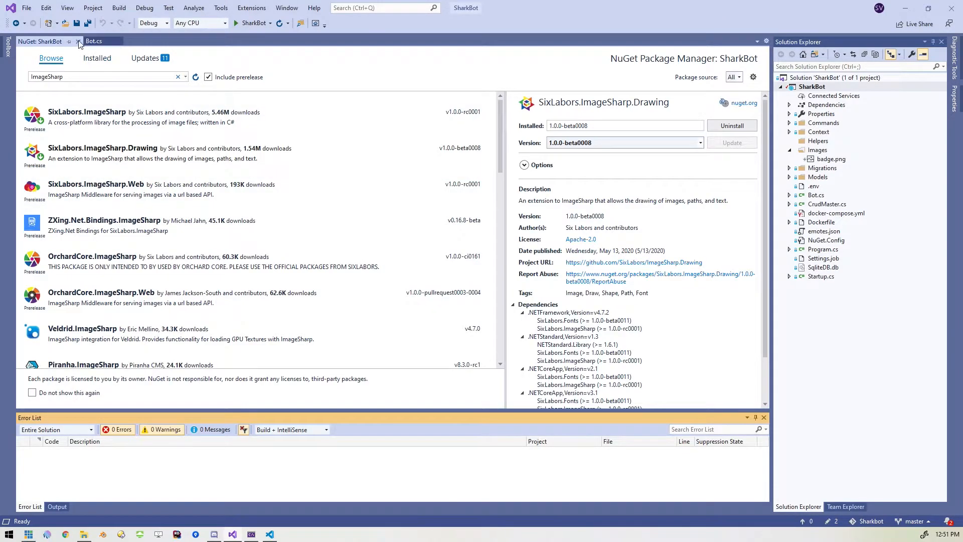
Close the NuGet package manager and select the Images folder containing badge.png.
{"action": "left_click", "coordinate": [77, 41]}
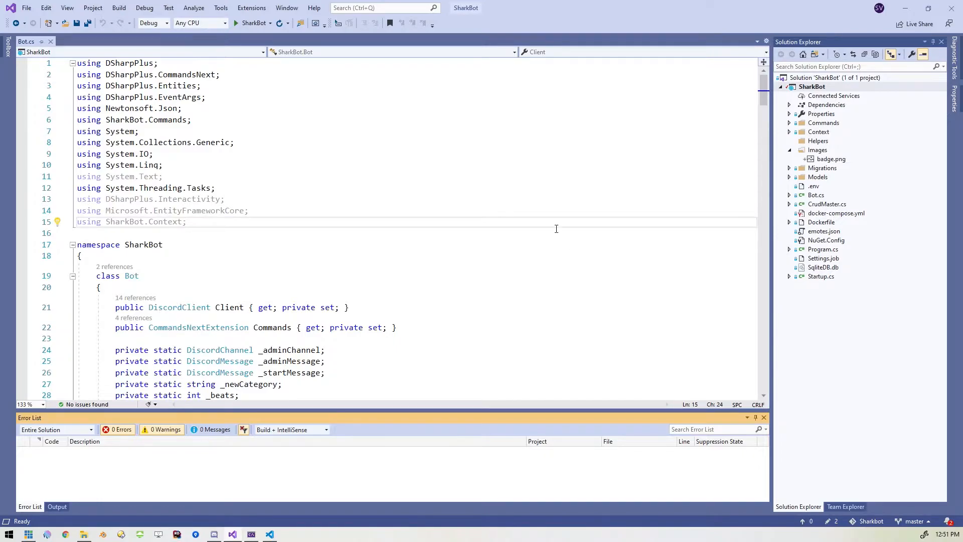
{"action": "mouse_move", "coordinate": [833, 170]}
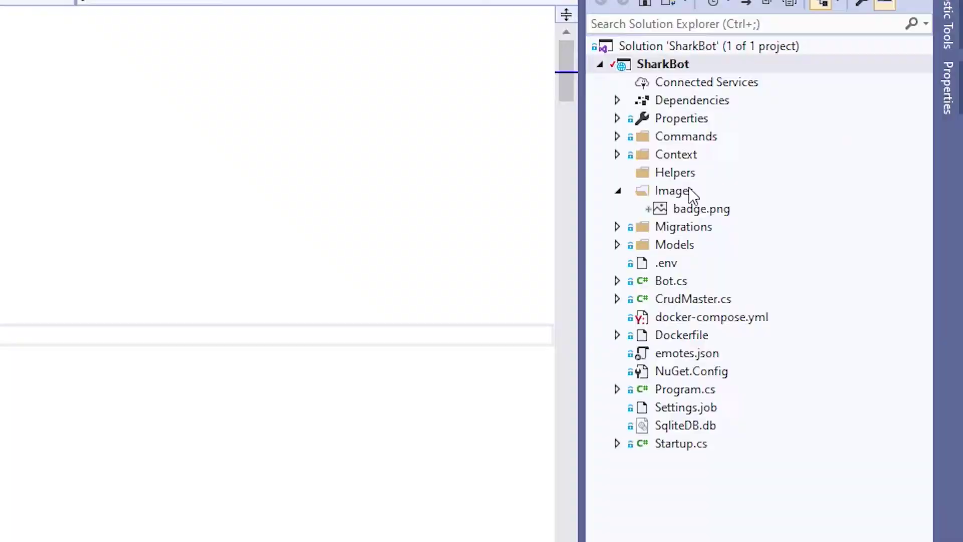
{"action": "left_click", "coordinate": [672, 191]}
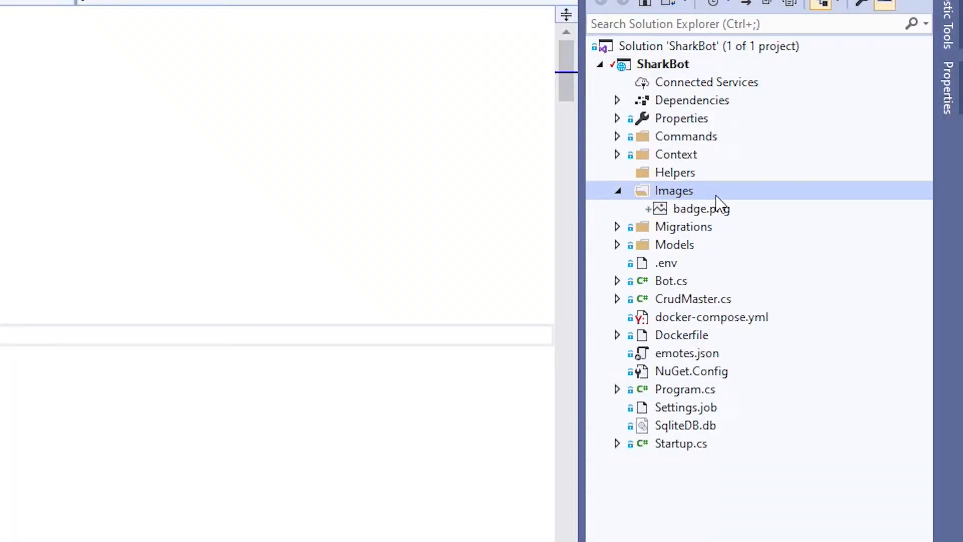
{"action": "mouse_move", "coordinate": [701, 214]}
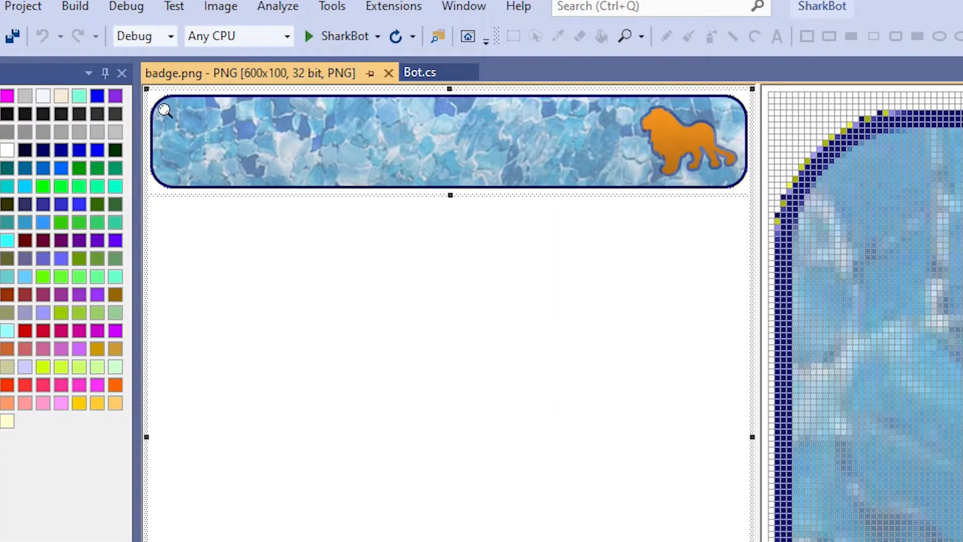
{"action": "mouse_move", "coordinate": [233, 178]}
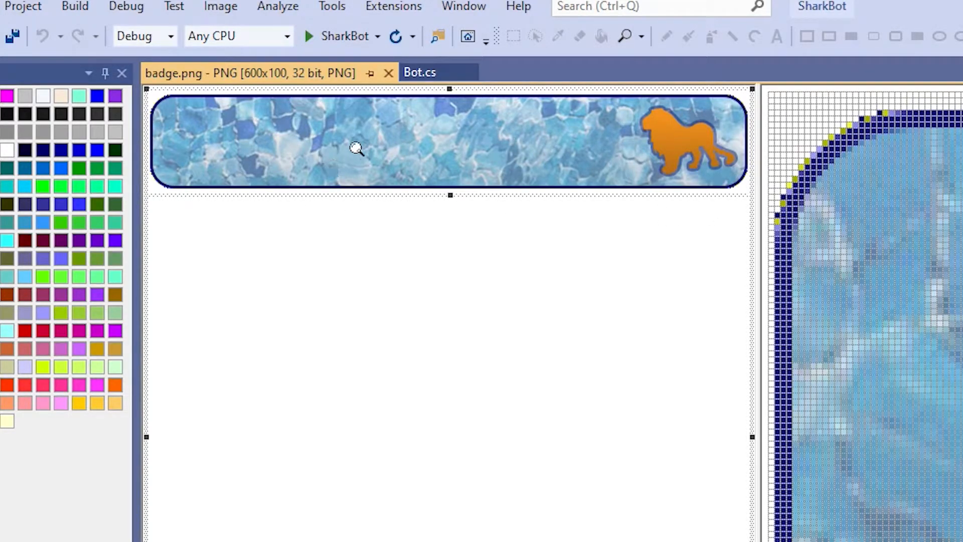
{"action": "mouse_move", "coordinate": [207, 157]}
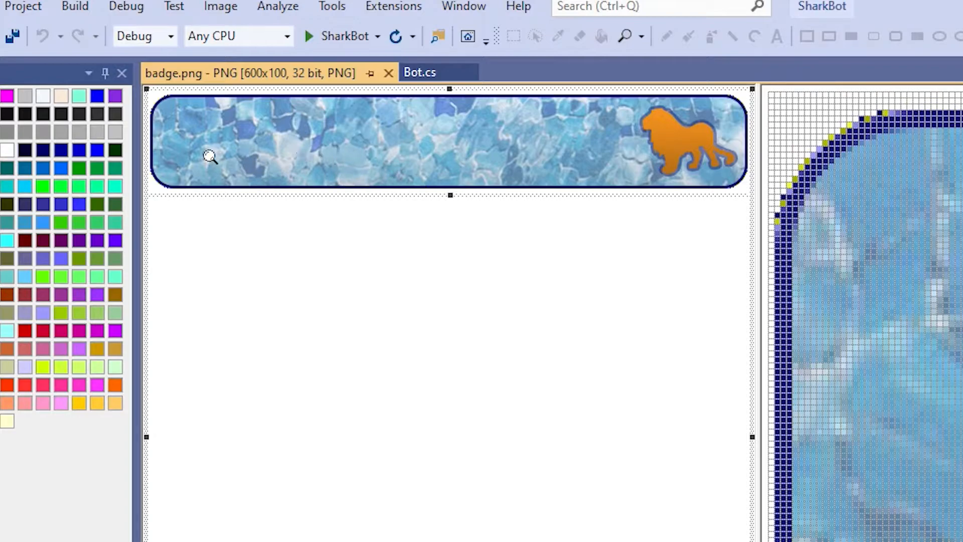
{"action": "mouse_move", "coordinate": [598, 211]}
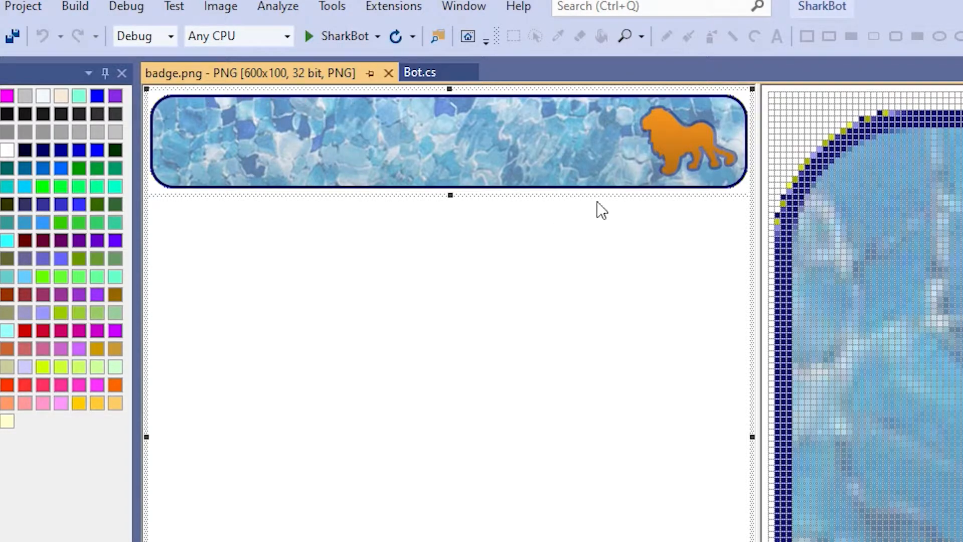
{"action": "mouse_move", "coordinate": [486, 190]}
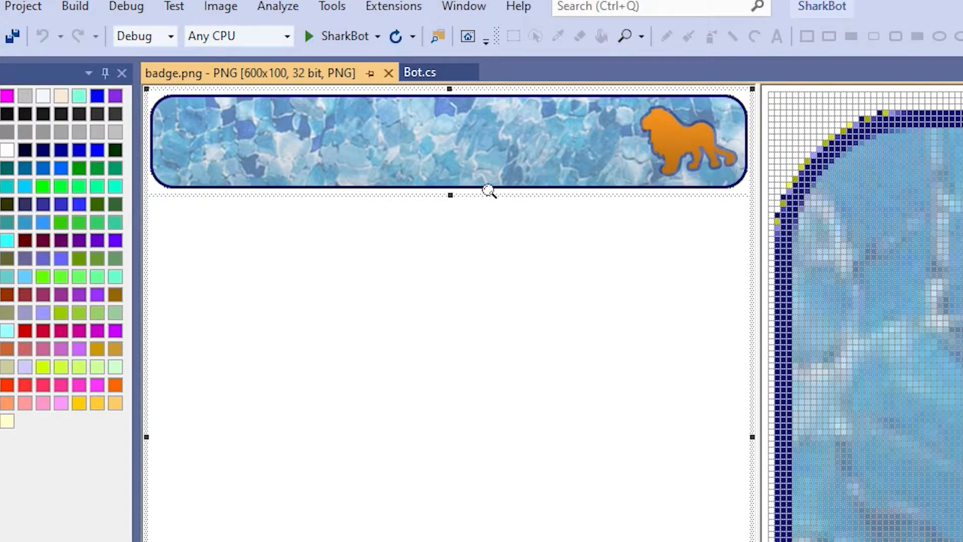
{"action": "mouse_move", "coordinate": [678, 164]}
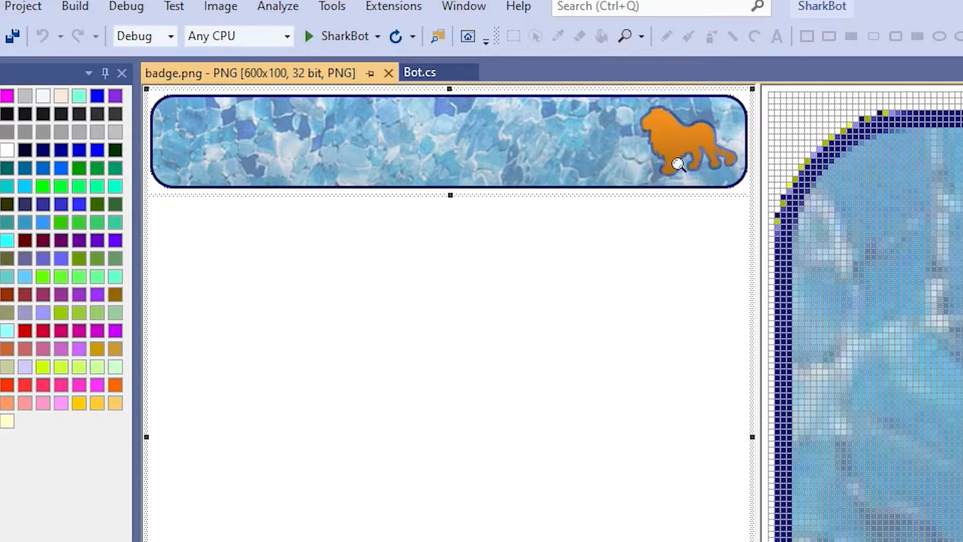
{"action": "mouse_move", "coordinate": [213, 169]}
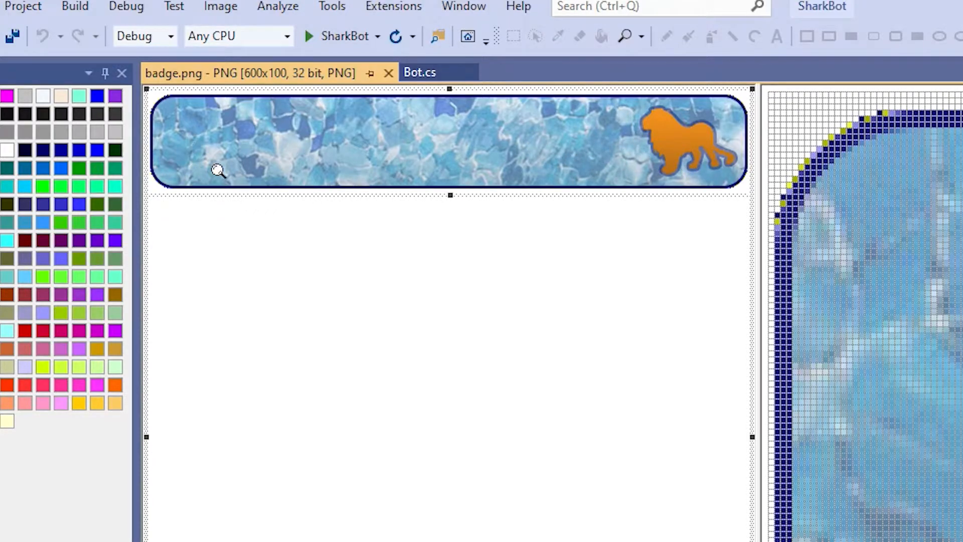
{"action": "mouse_move", "coordinate": [229, 177]}
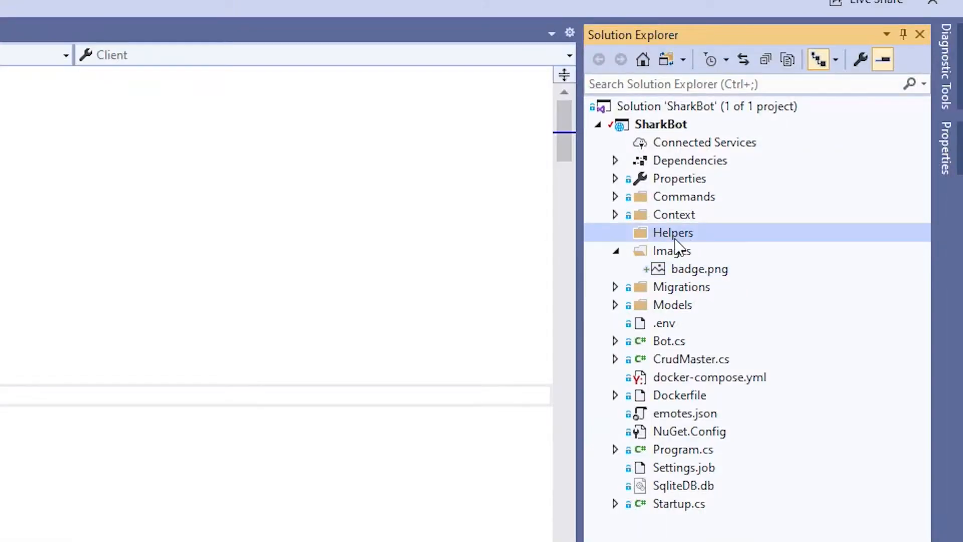
{"action": "mouse_move", "coordinate": [188, 329]}
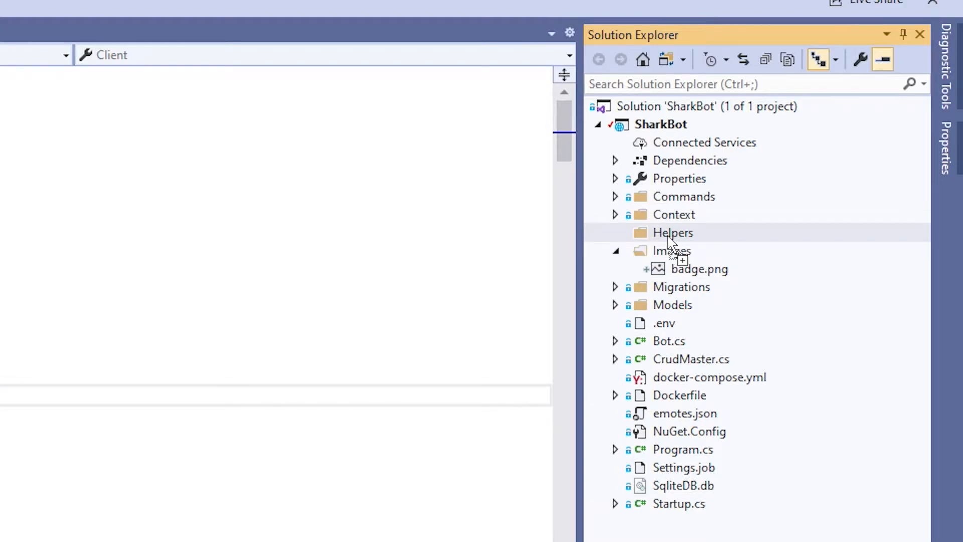
Drop ImageHelper.cs into the Helpers folder in Solution Explorer.
{"action": "left_click", "coordinate": [673, 232]}
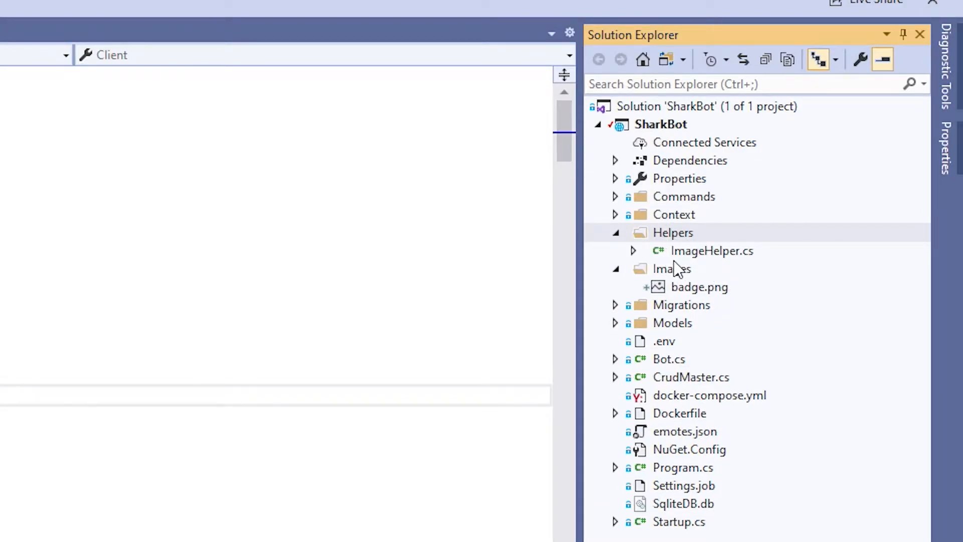
{"action": "mouse_move", "coordinate": [733, 270]}
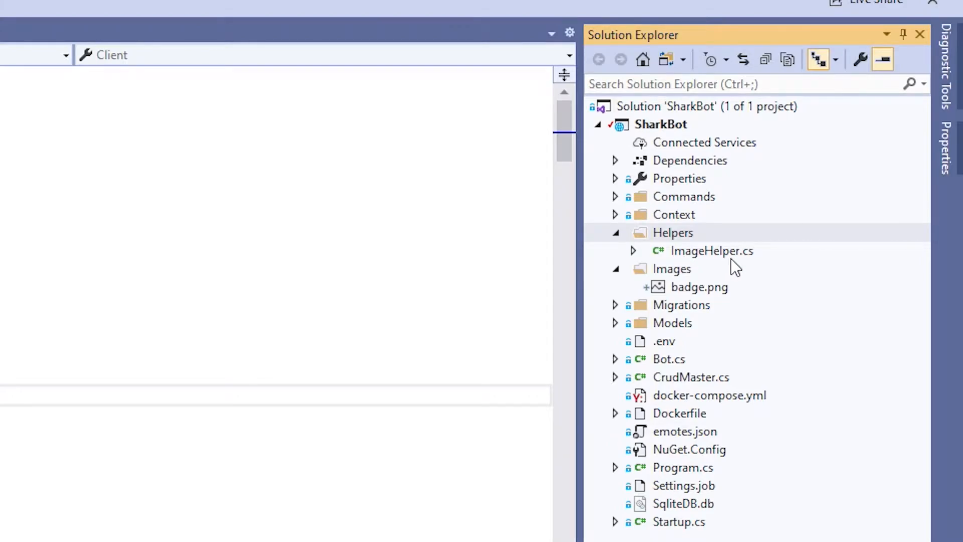
{"action": "mouse_move", "coordinate": [712, 257]}
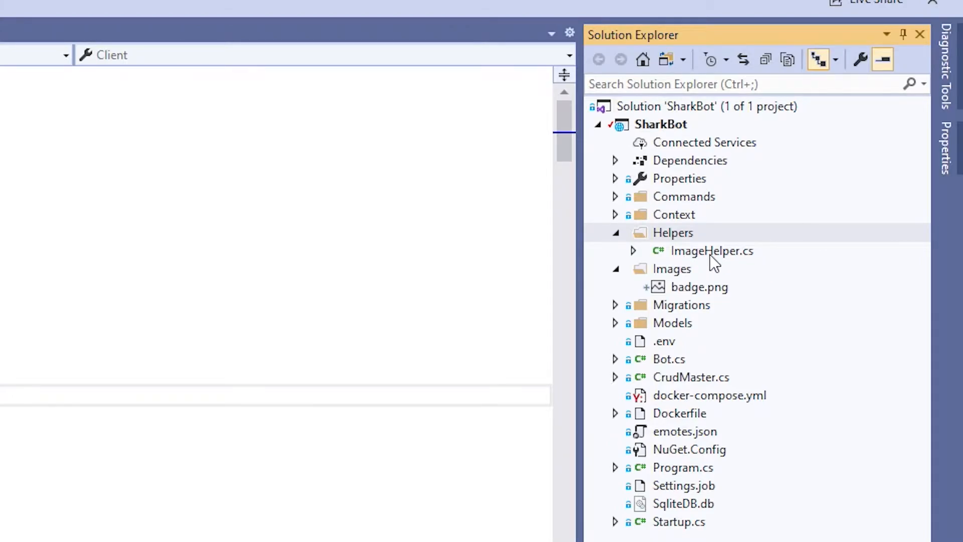
{"action": "double_click", "coordinate": [711, 250]}
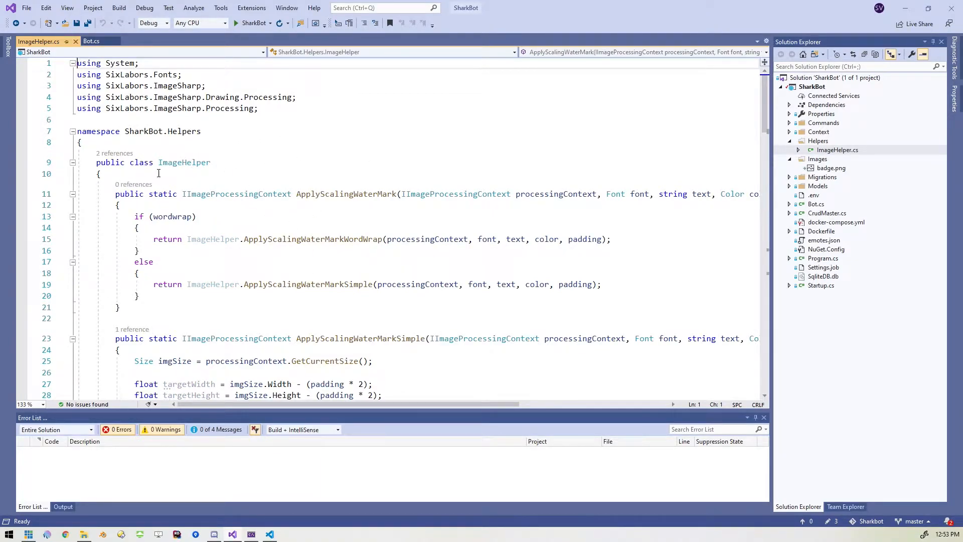
{"action": "mouse_move", "coordinate": [378, 338]}
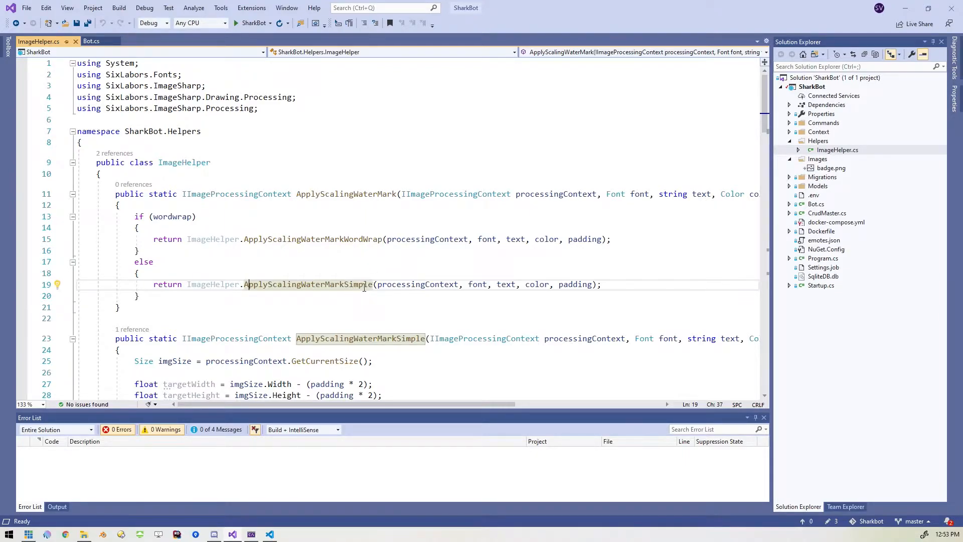
{"action": "mouse_move", "coordinate": [360, 285]}
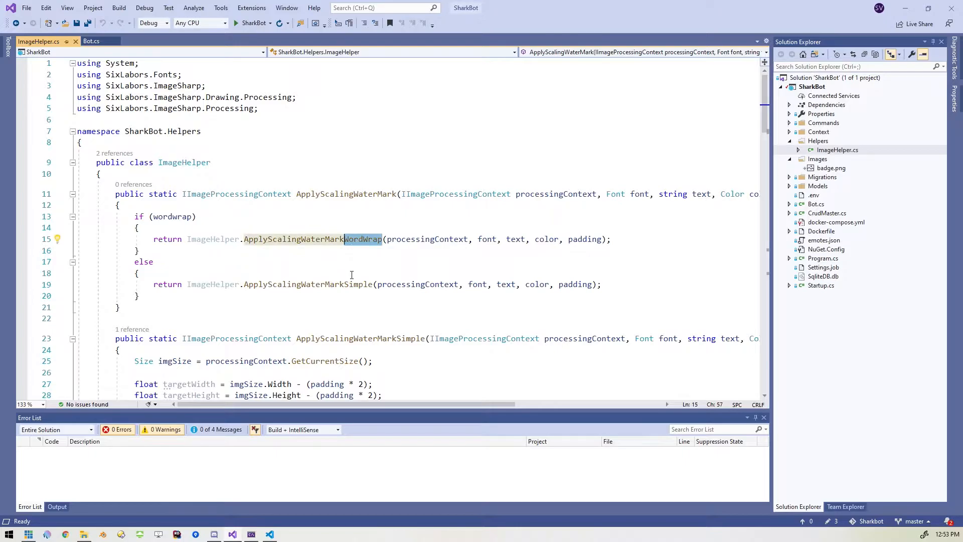
{"action": "mouse_move", "coordinate": [355, 284]}
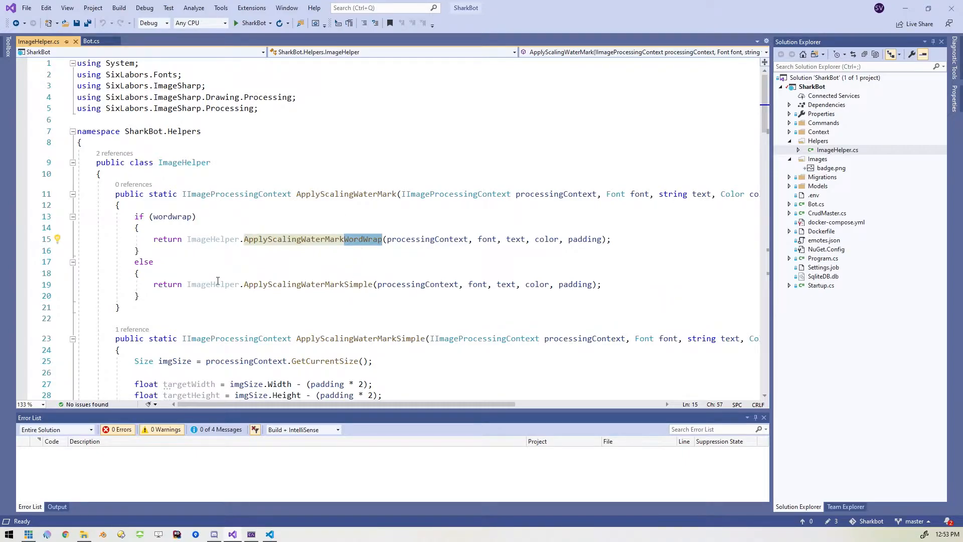
{"action": "mouse_move", "coordinate": [374, 289]}
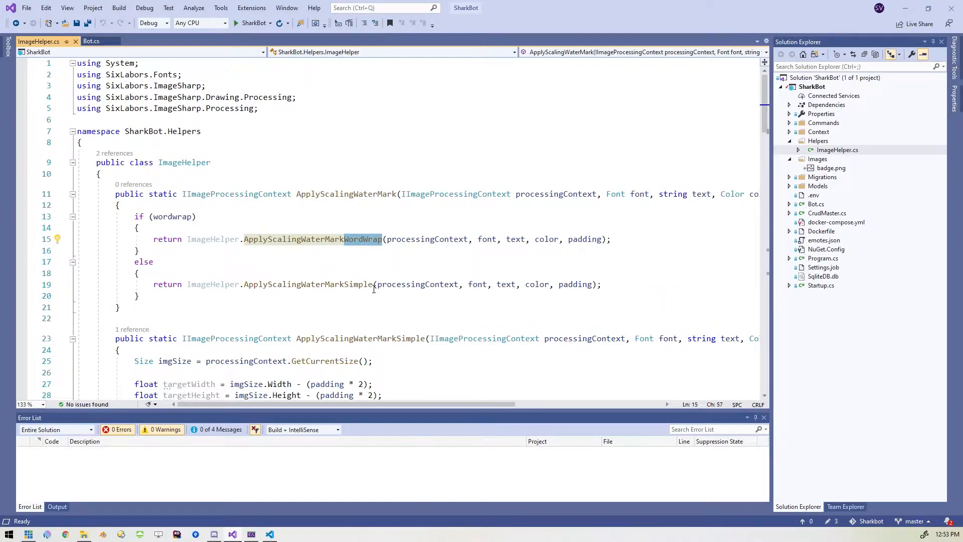
{"action": "mouse_move", "coordinate": [391, 297]}
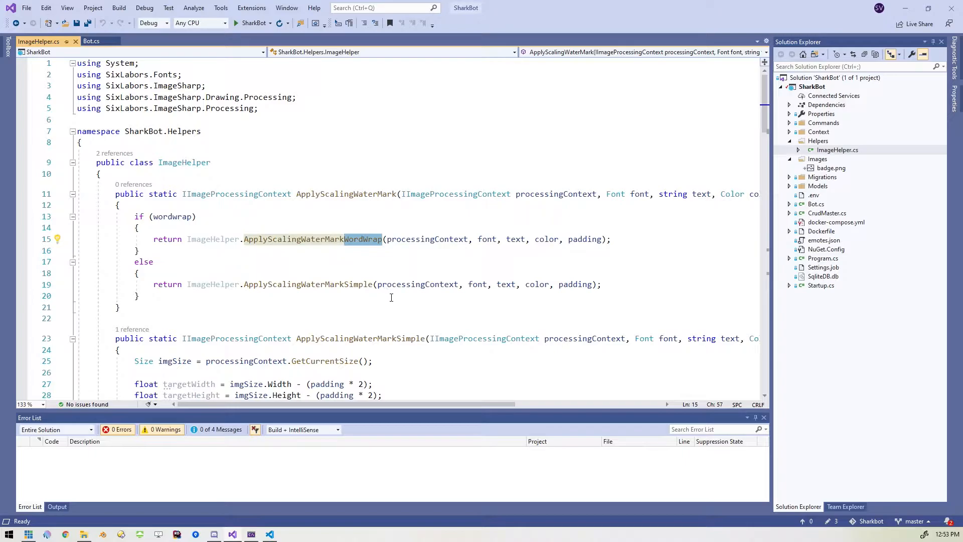
{"action": "scroll", "scroll_direction": "down", "scroll_amount": 3}
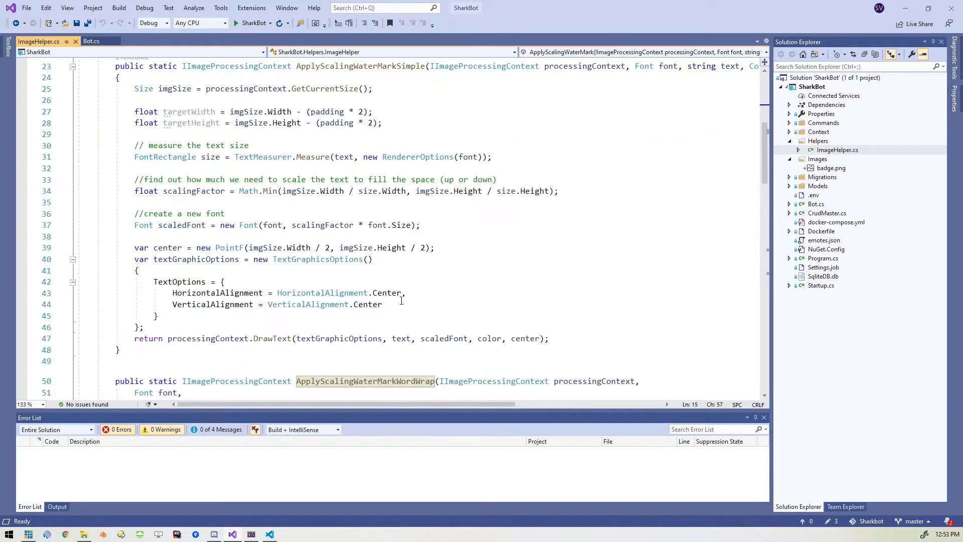
{"action": "scroll", "scroll_direction": "down", "scroll_amount": 3}
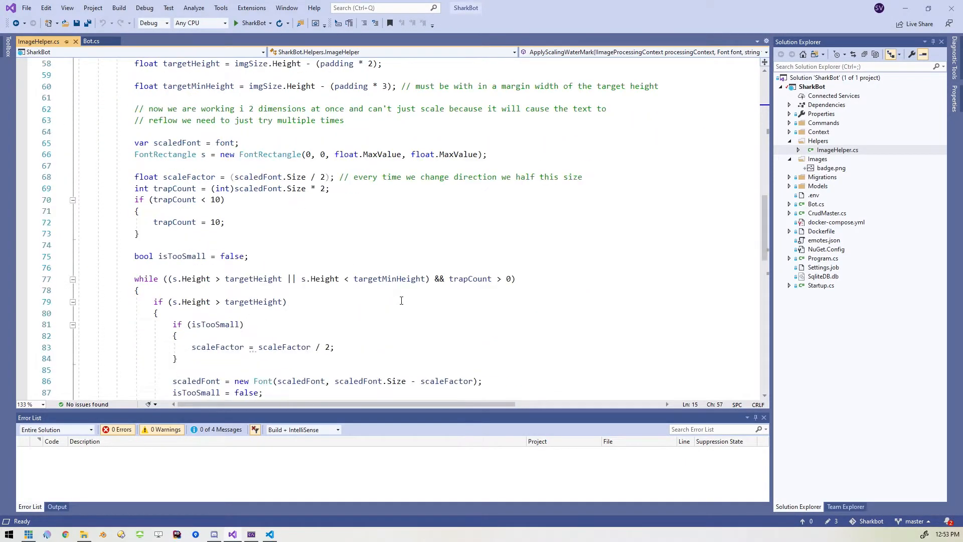
{"action": "scroll", "scroll_direction": "down", "scroll_amount": 3}
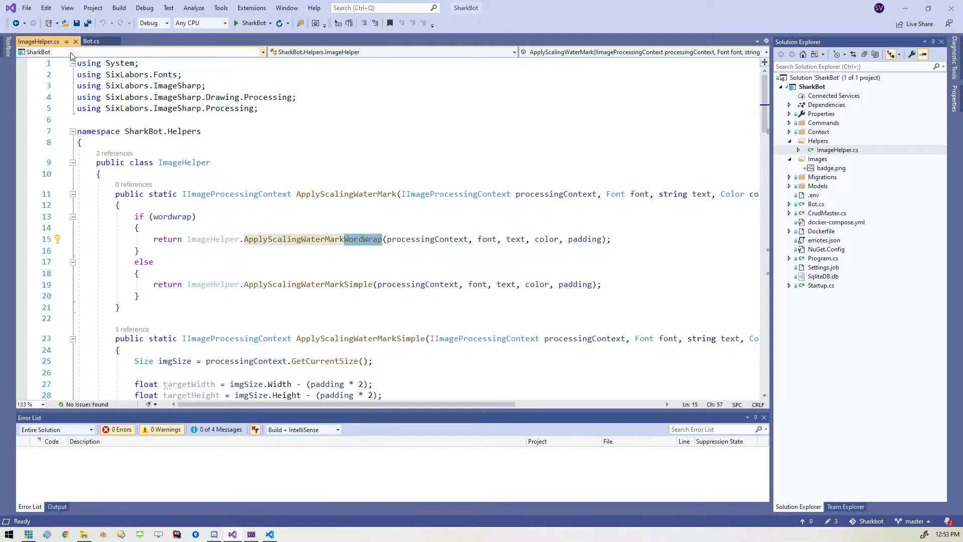
{"action": "left_click", "coordinate": [96, 40]}
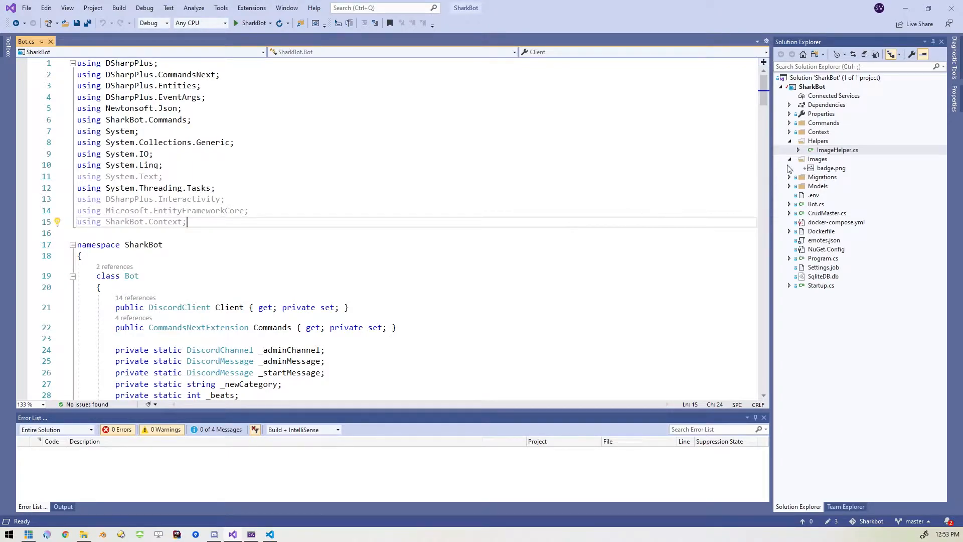
Add a new class file ImageCommands.cs to the Commands folder.
{"action": "left_click", "coordinate": [838, 149]}
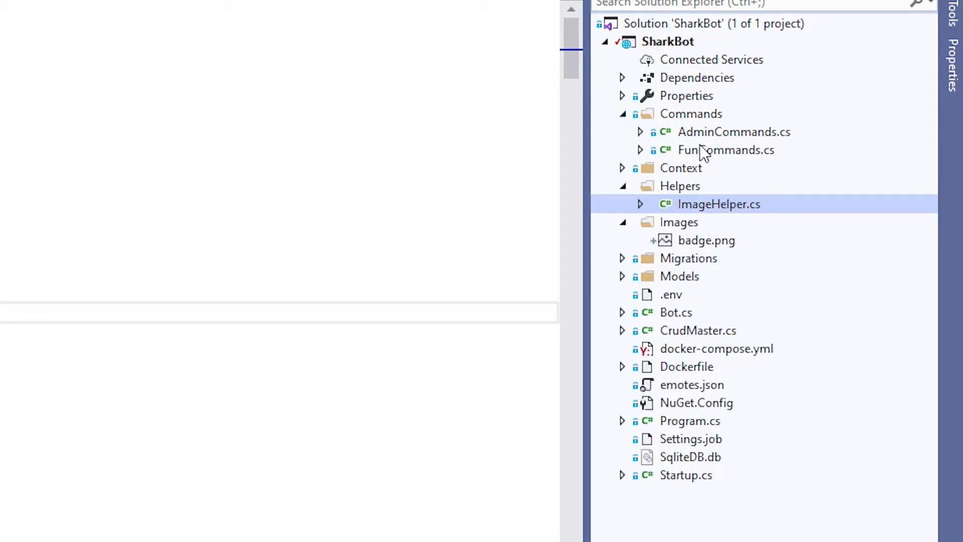
{"action": "left_click", "coordinate": [691, 114]}
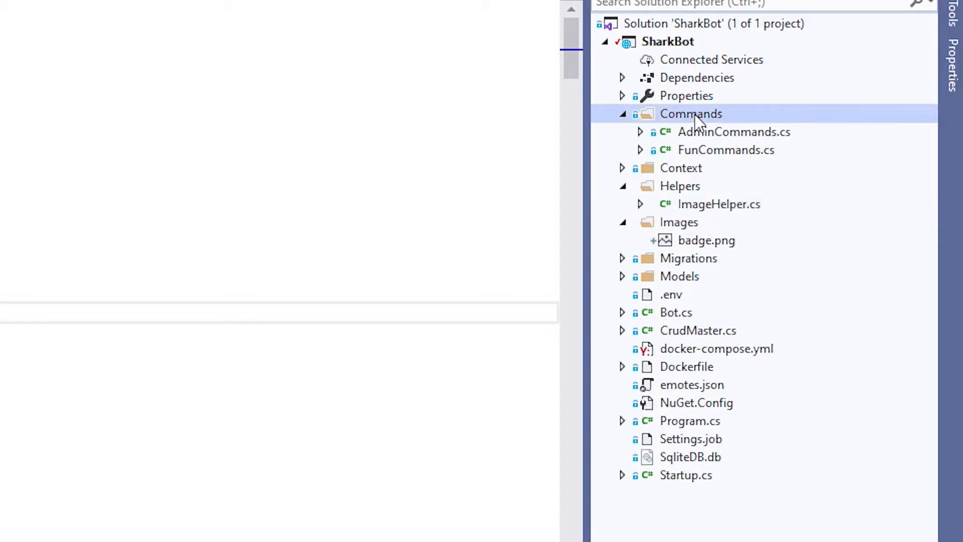
{"action": "right_click", "coordinate": [690, 113]}
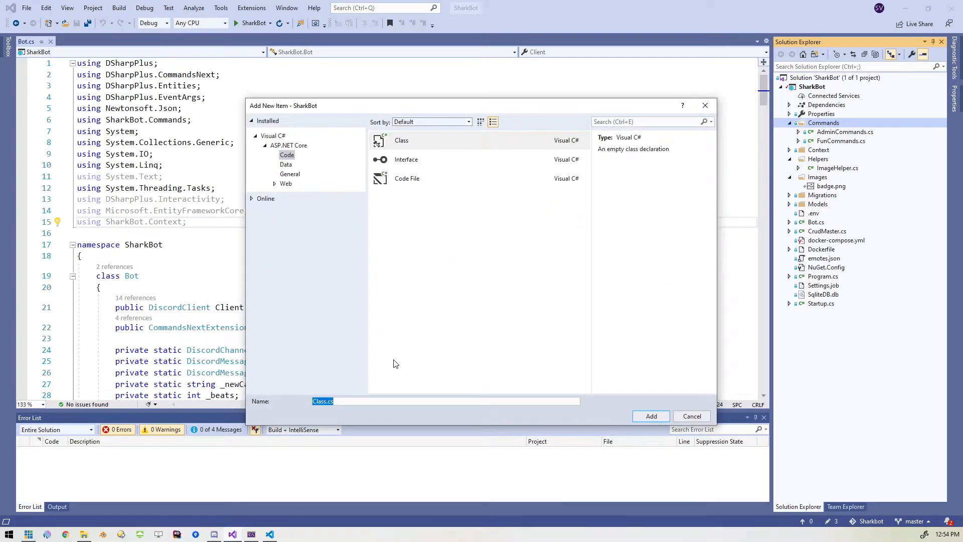
{"action": "left_click", "coordinate": [651, 416]}
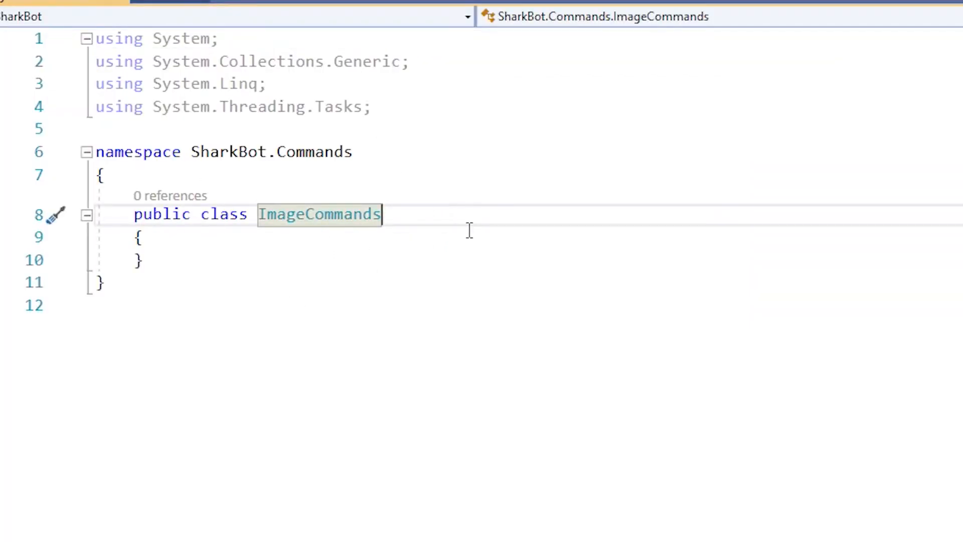
Make ImageCommands inherit from BaseCommandModule.
{"action": "type", "text": ": BaseCommandModule"}
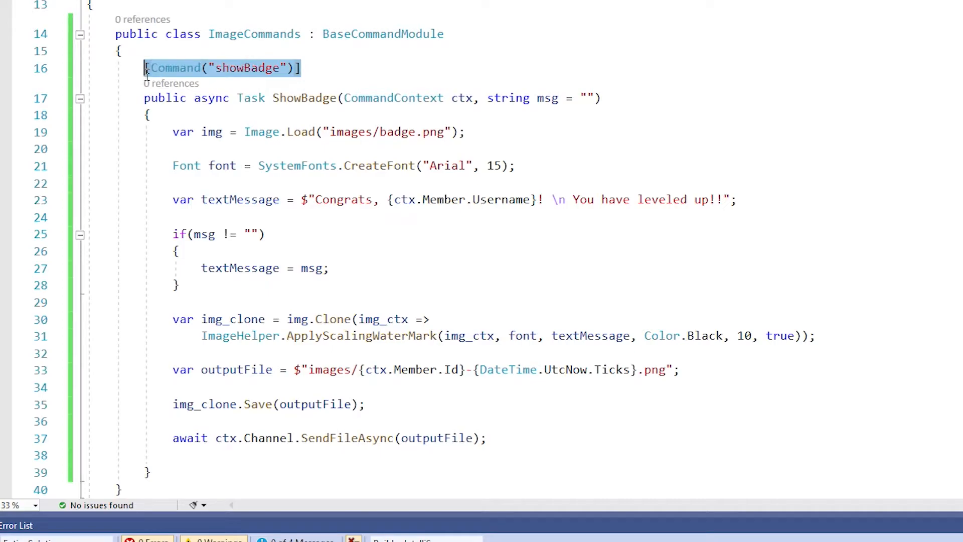
{"action": "mouse_move", "coordinate": [328, 71]}
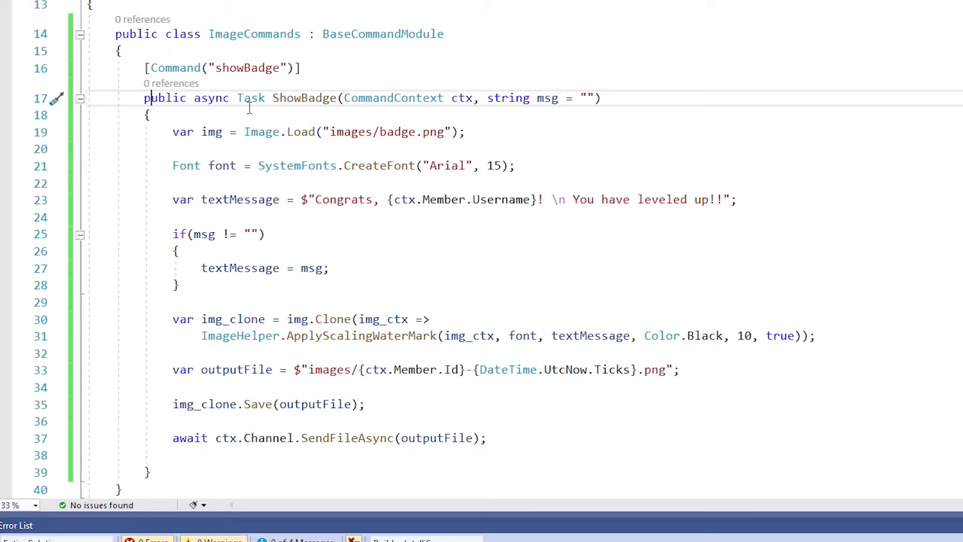
{"action": "mouse_move", "coordinate": [277, 98]}
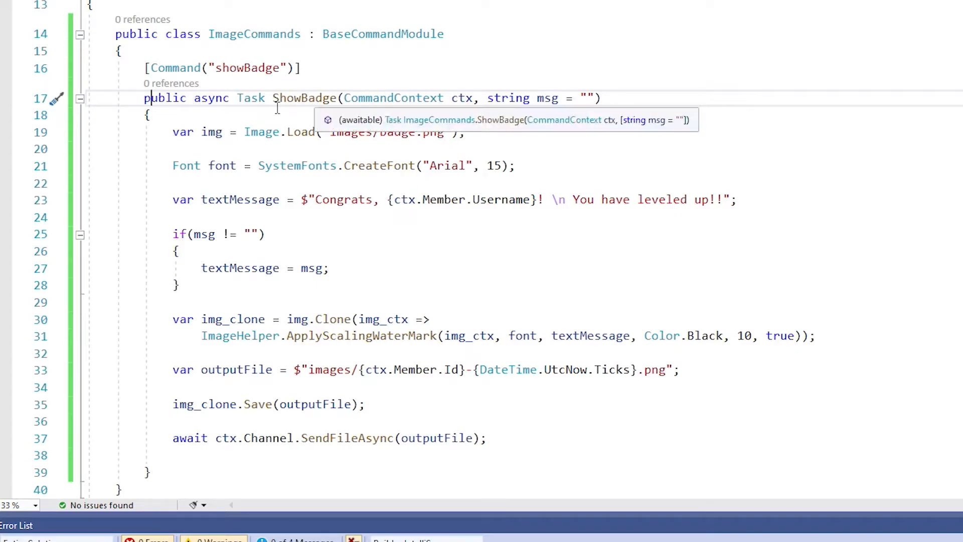
{"action": "mouse_move", "coordinate": [363, 113]}
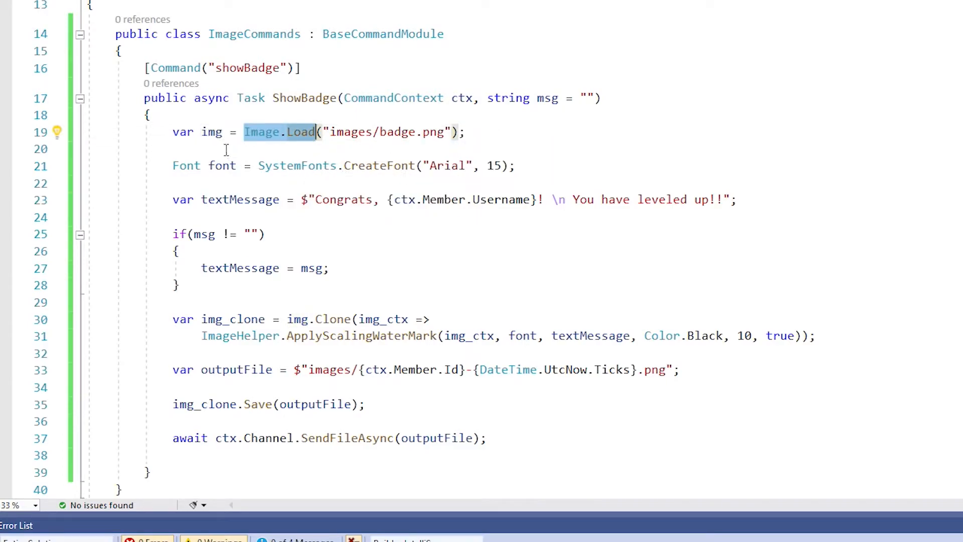
{"action": "mouse_move", "coordinate": [377, 146]}
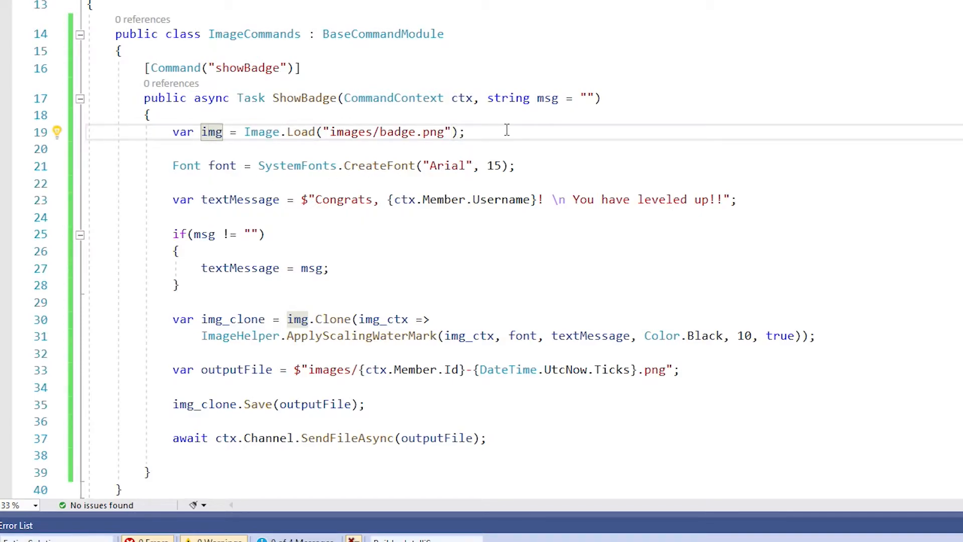
{"action": "mouse_move", "coordinate": [375, 132]}
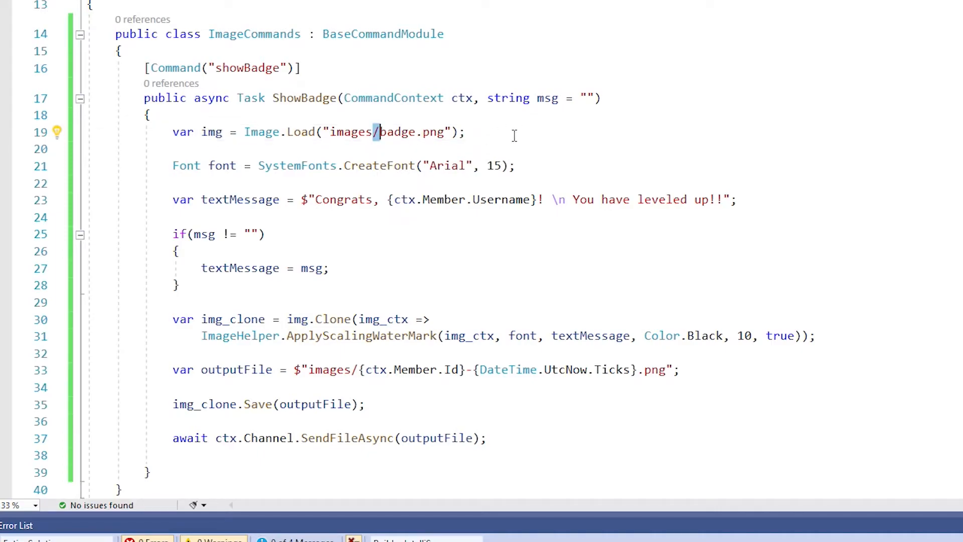
{"action": "mouse_move", "coordinate": [358, 157]}
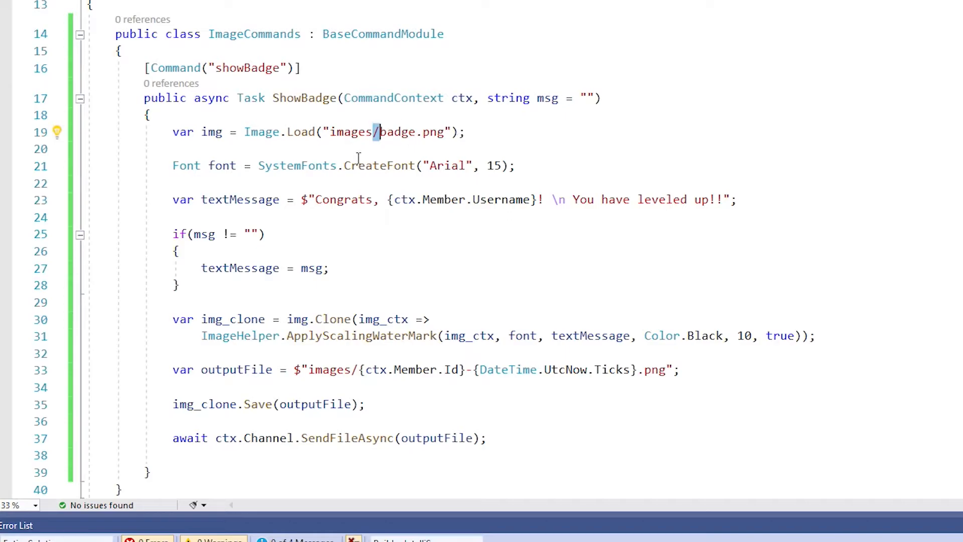
{"action": "mouse_move", "coordinate": [479, 161]}
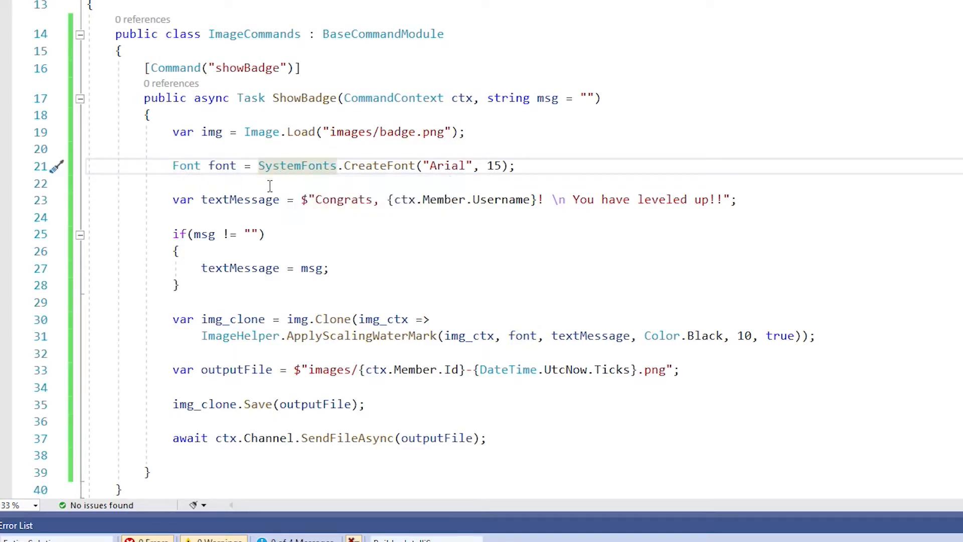
{"action": "mouse_move", "coordinate": [444, 180]}
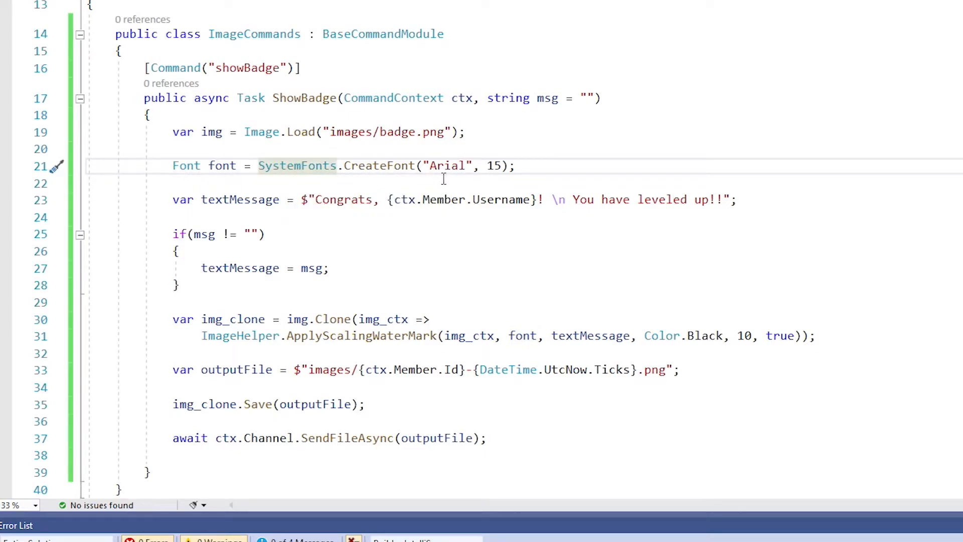
{"action": "mouse_move", "coordinate": [451, 182]}
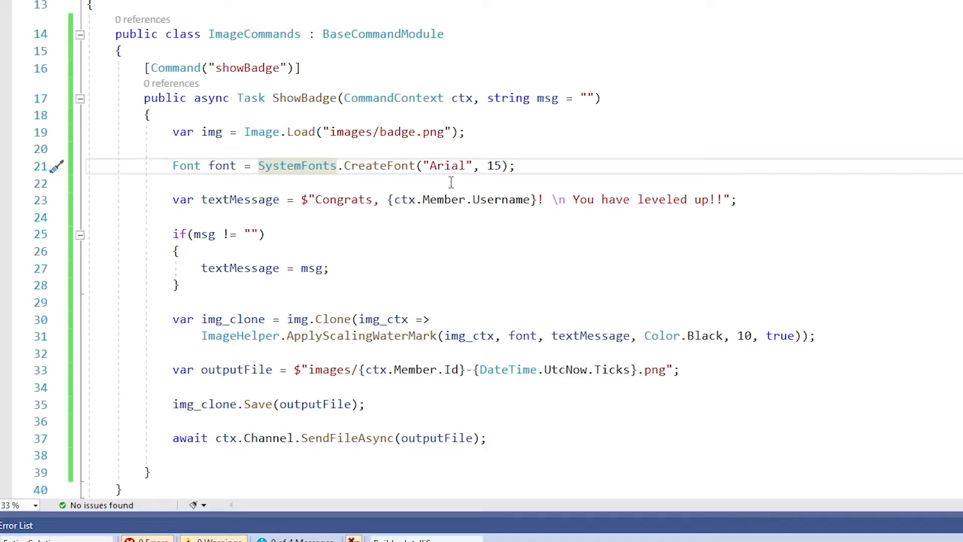
{"action": "mouse_move", "coordinate": [433, 188]}
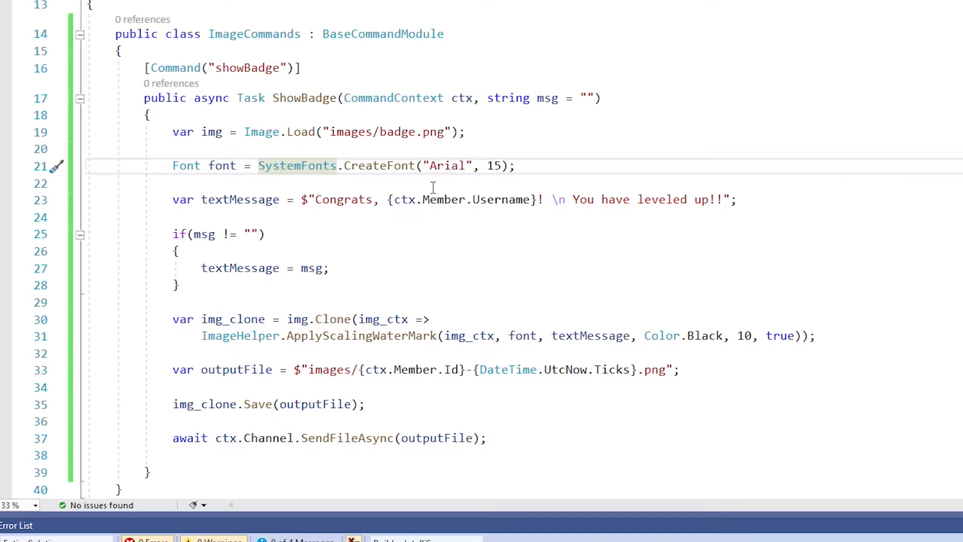
{"action": "double_click", "coordinate": [495, 166]}
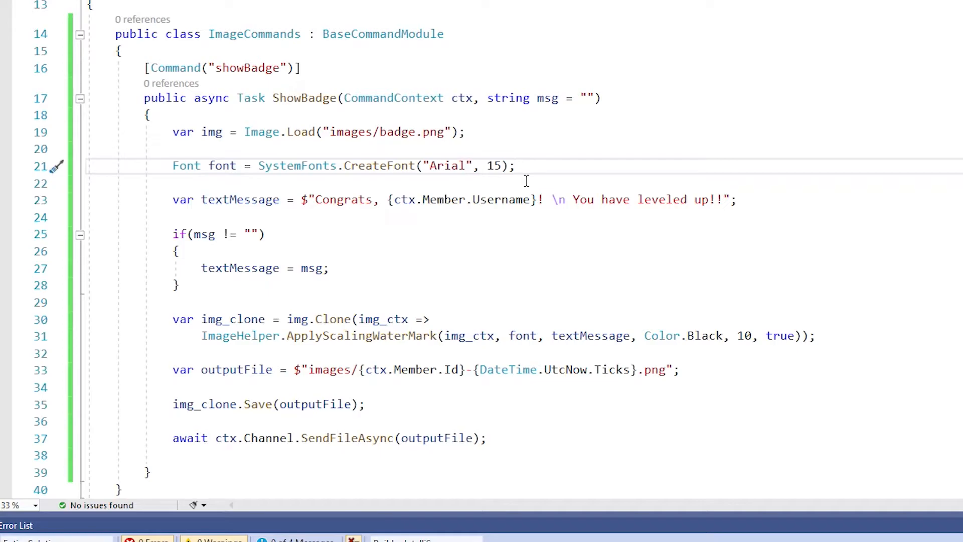
{"action": "left_click", "coordinate": [517, 166]}
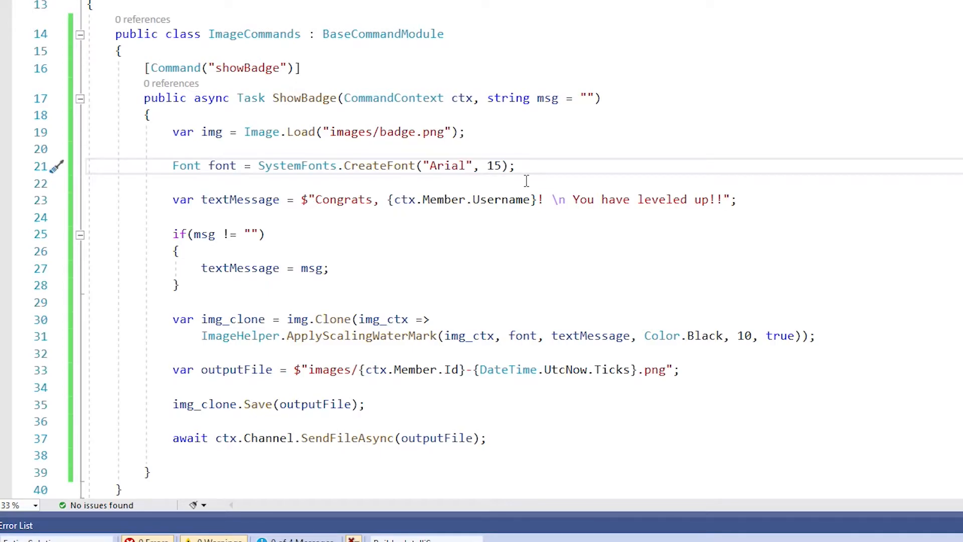
{"action": "mouse_move", "coordinate": [251, 280]}
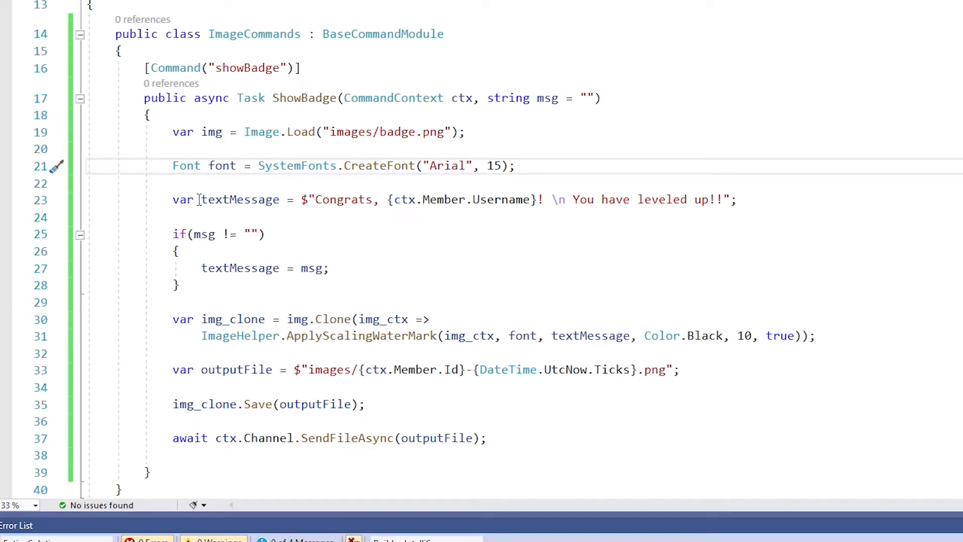
{"action": "left_click", "coordinate": [237, 199]}
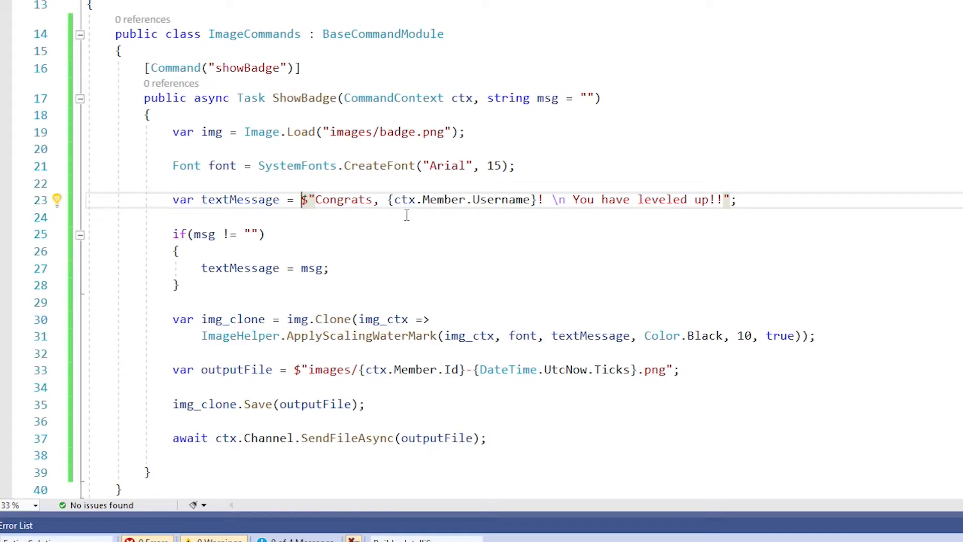
{"action": "mouse_move", "coordinate": [519, 206]}
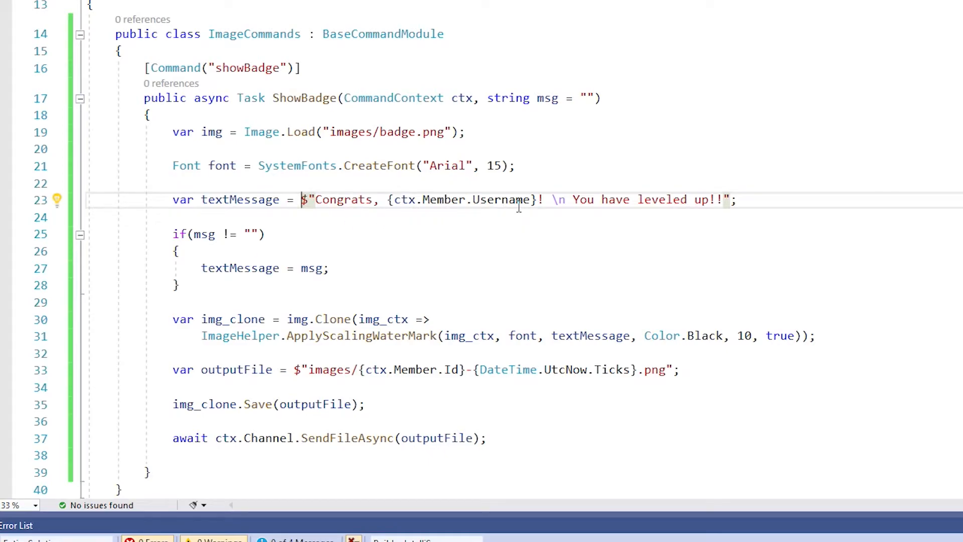
{"action": "mouse_move", "coordinate": [592, 207]}
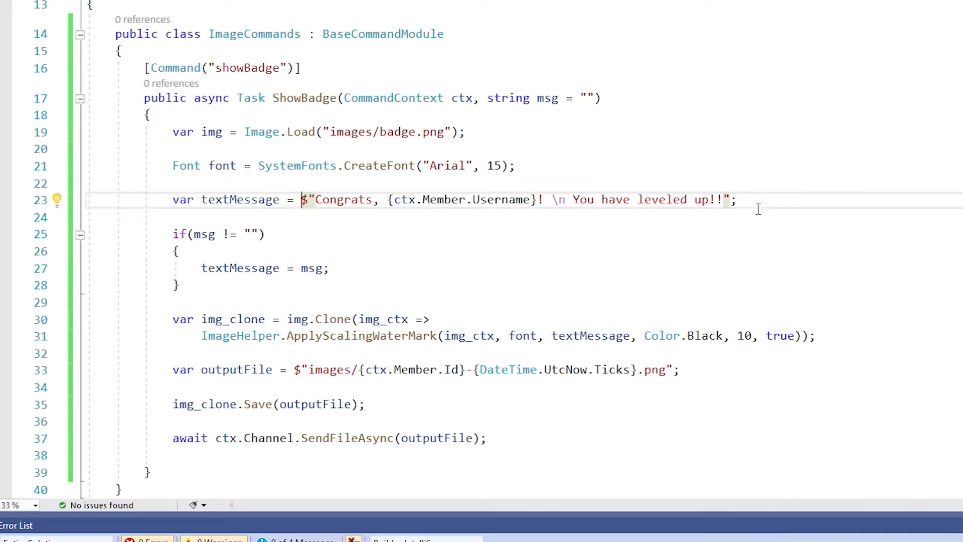
{"action": "mouse_move", "coordinate": [554, 218]}
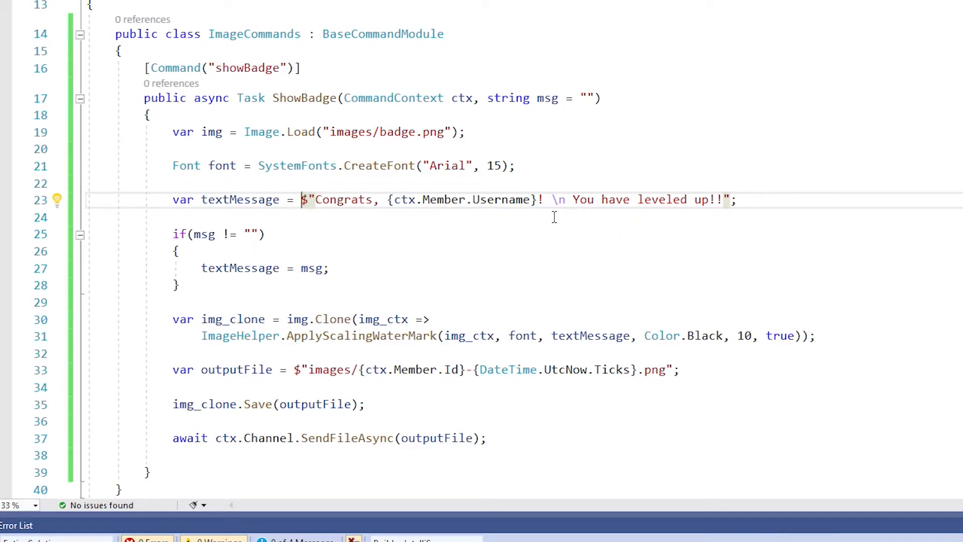
{"action": "double_click", "coordinate": [558, 199]}
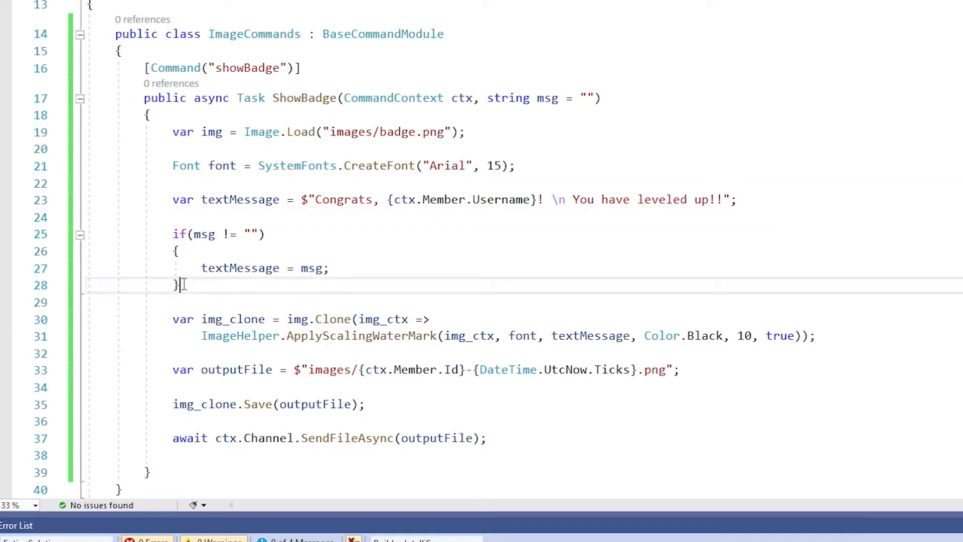
{"action": "left_click", "coordinate": [265, 234]}
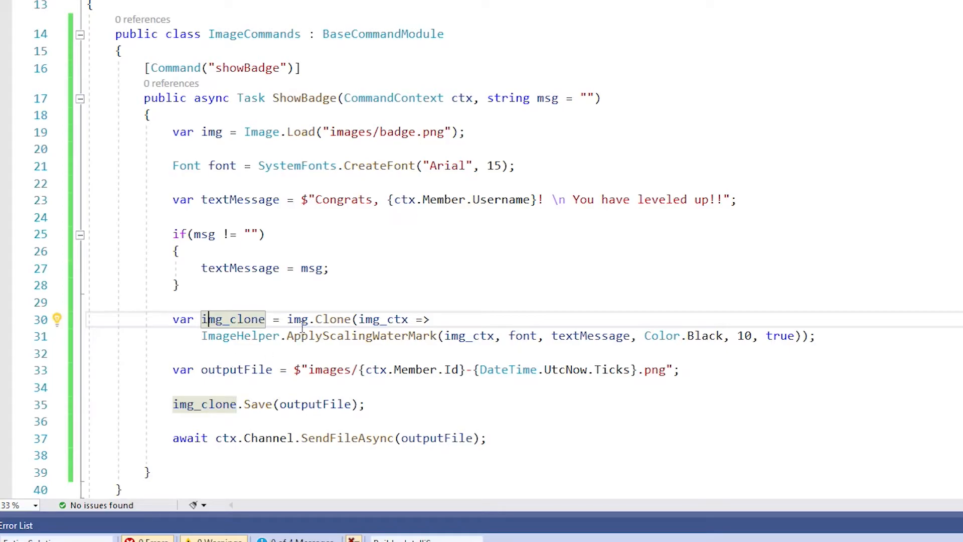
{"action": "left_click", "coordinate": [408, 132]}
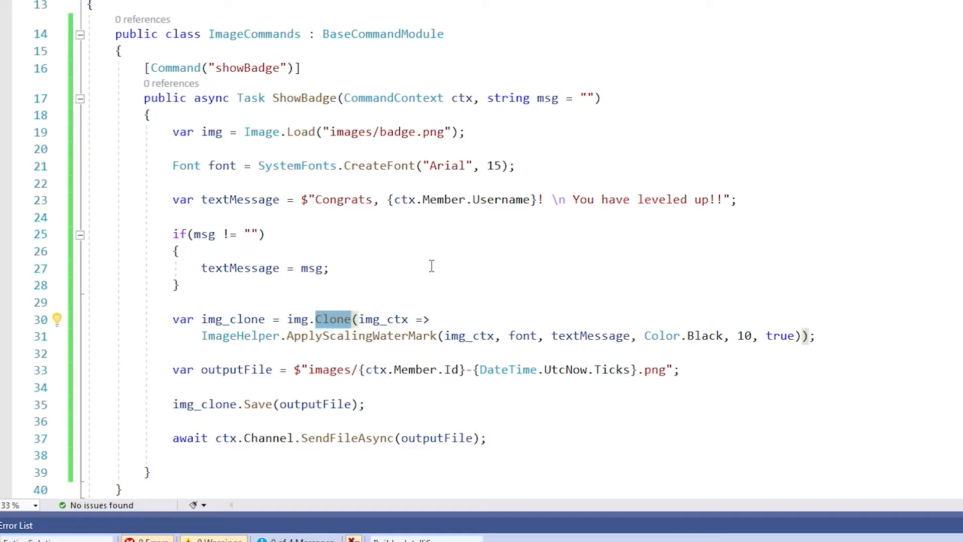
{"action": "mouse_move", "coordinate": [359, 339]}
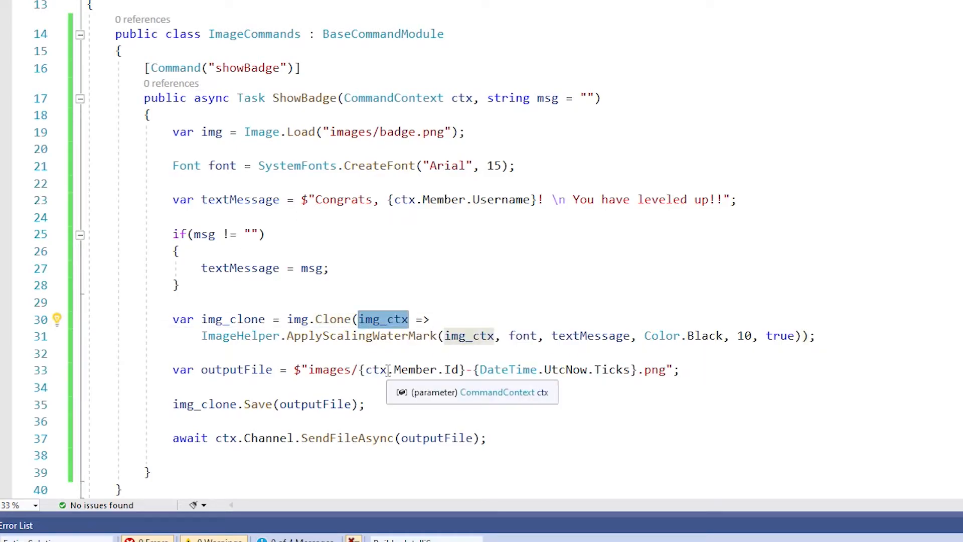
{"action": "mouse_move", "coordinate": [383, 395]}
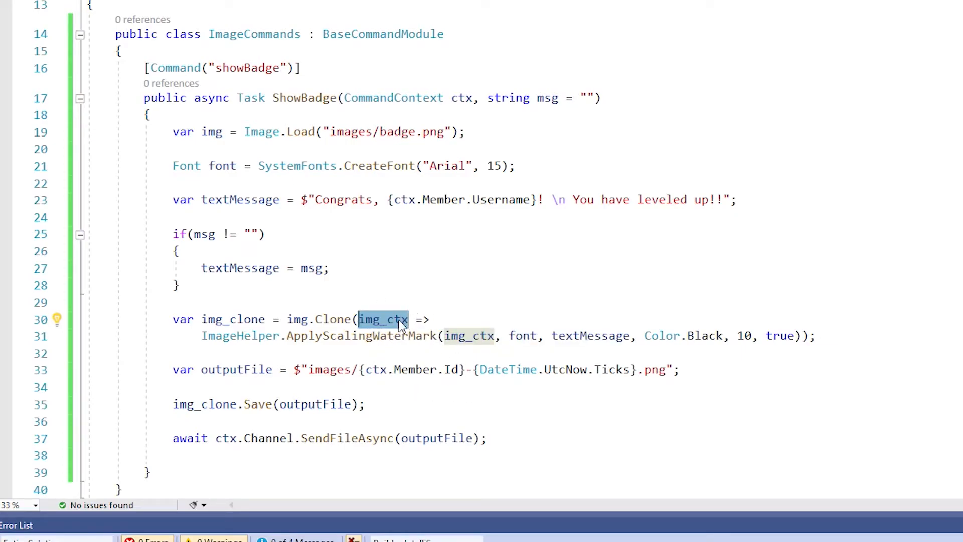
{"action": "double_click", "coordinate": [238, 336]}
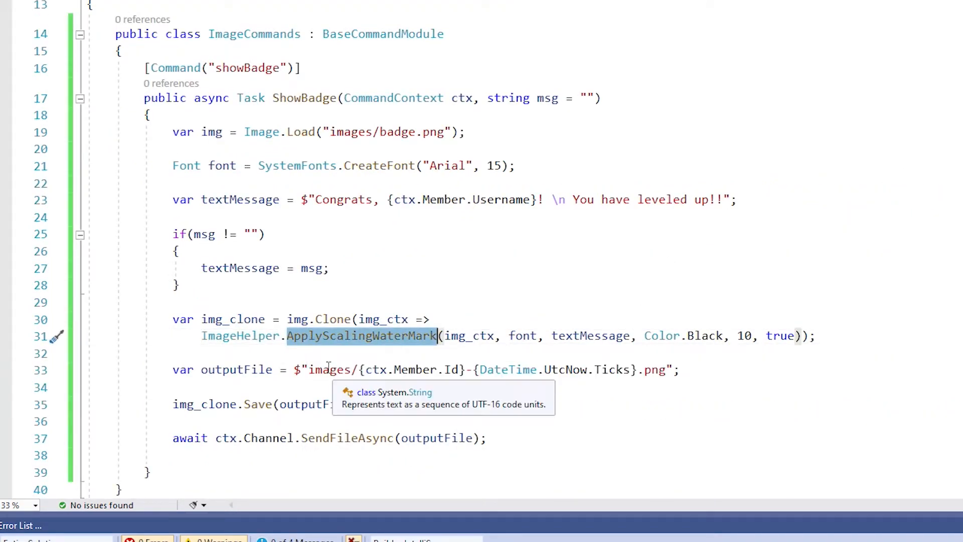
{"action": "mouse_move", "coordinate": [370, 357]}
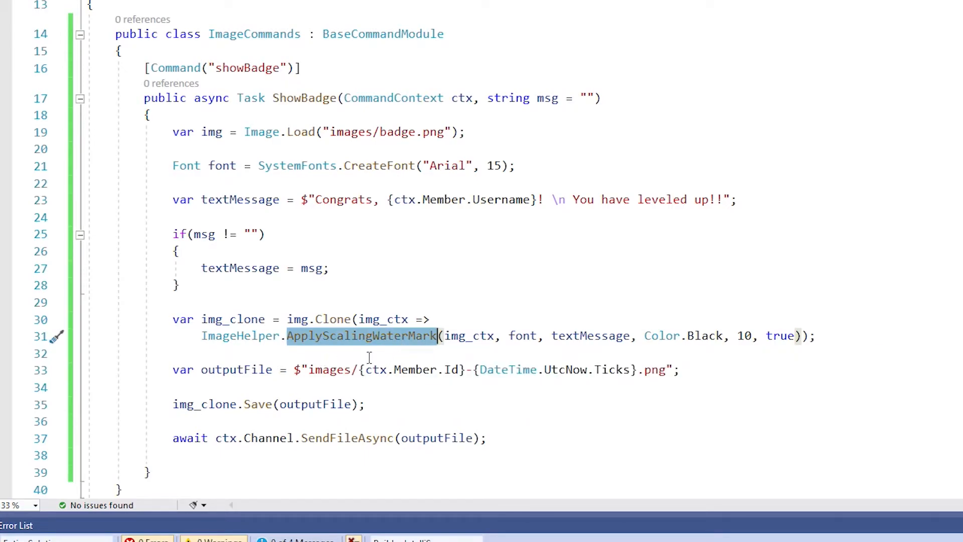
{"action": "mouse_move", "coordinate": [486, 356]}
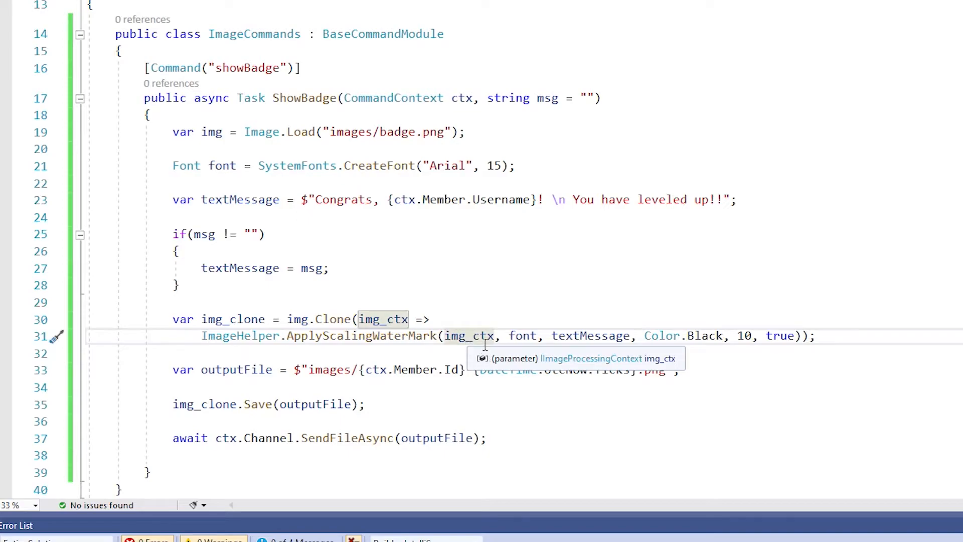
{"action": "mouse_move", "coordinate": [464, 343]}
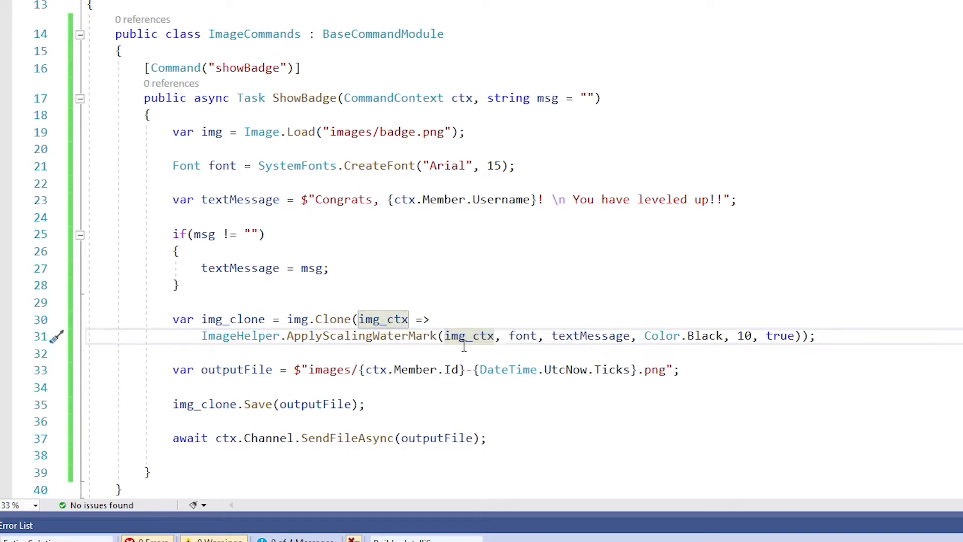
{"action": "mouse_move", "coordinate": [523, 336]}
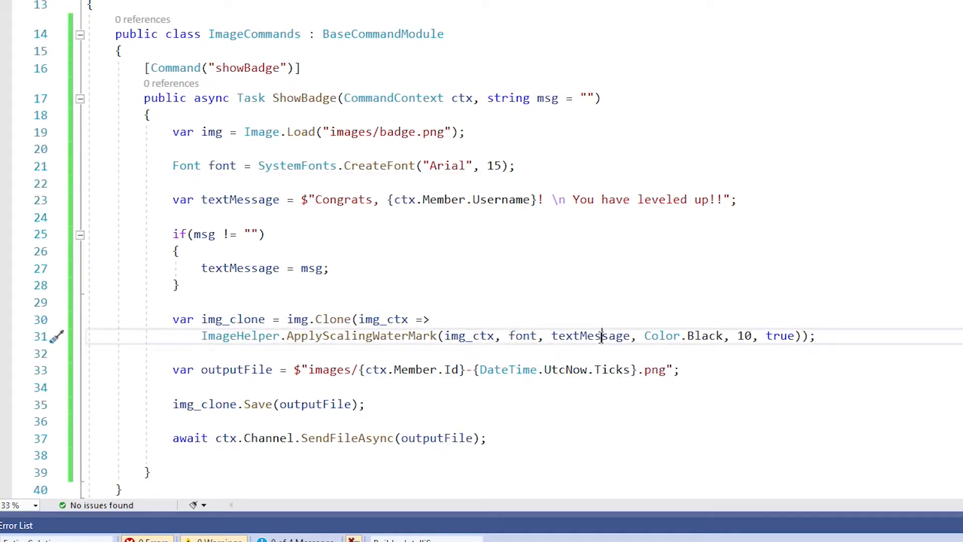
{"action": "left_click", "coordinate": [600, 336]}
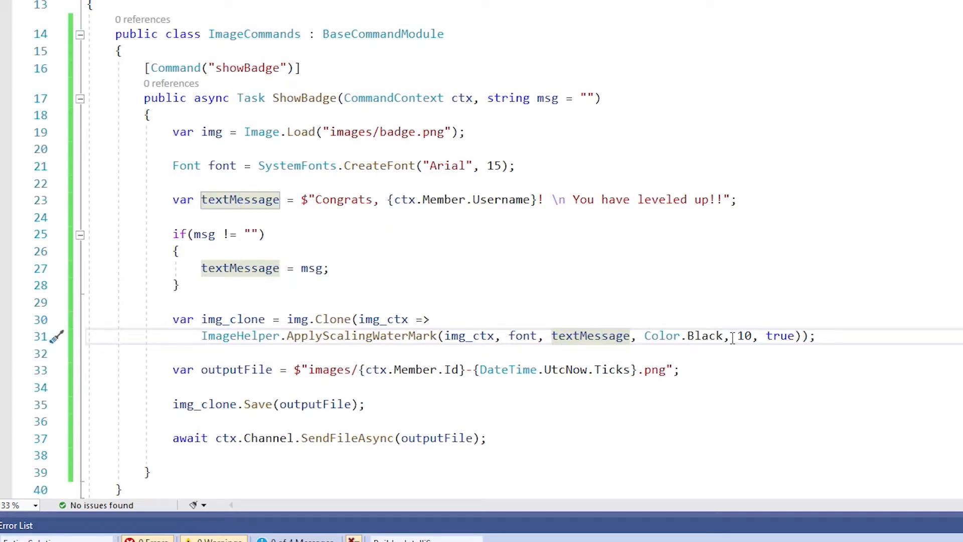
{"action": "double_click", "coordinate": [664, 335]}
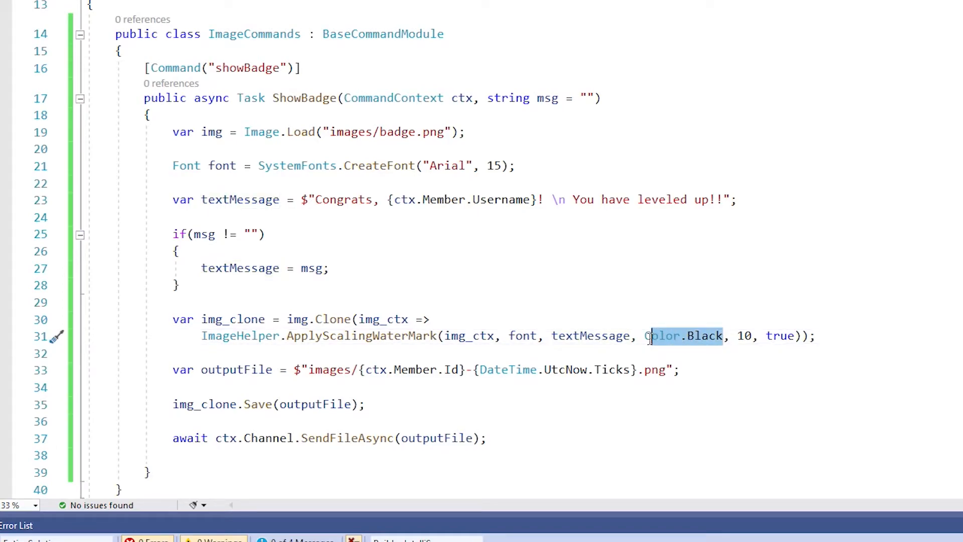
{"action": "double_click", "coordinate": [663, 336]}
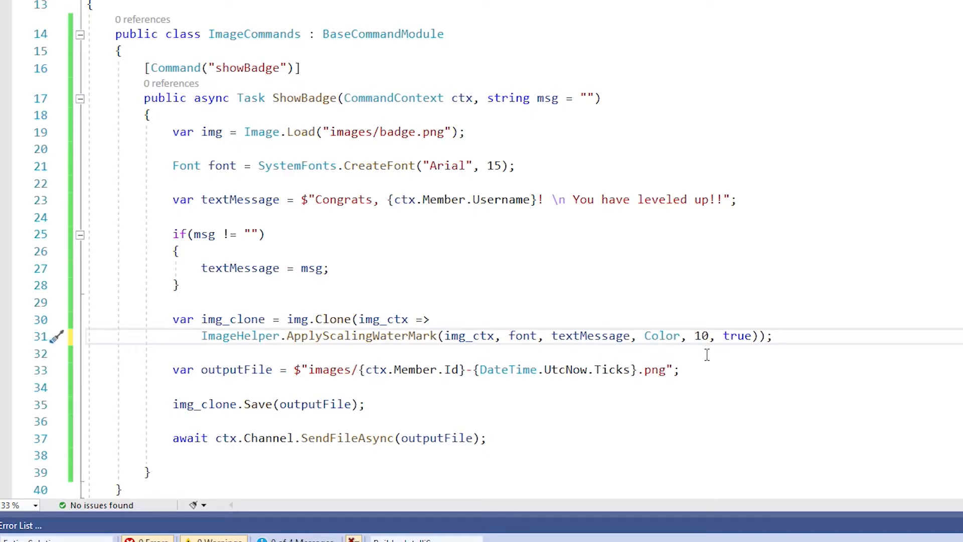
{"action": "type", "text": "."}
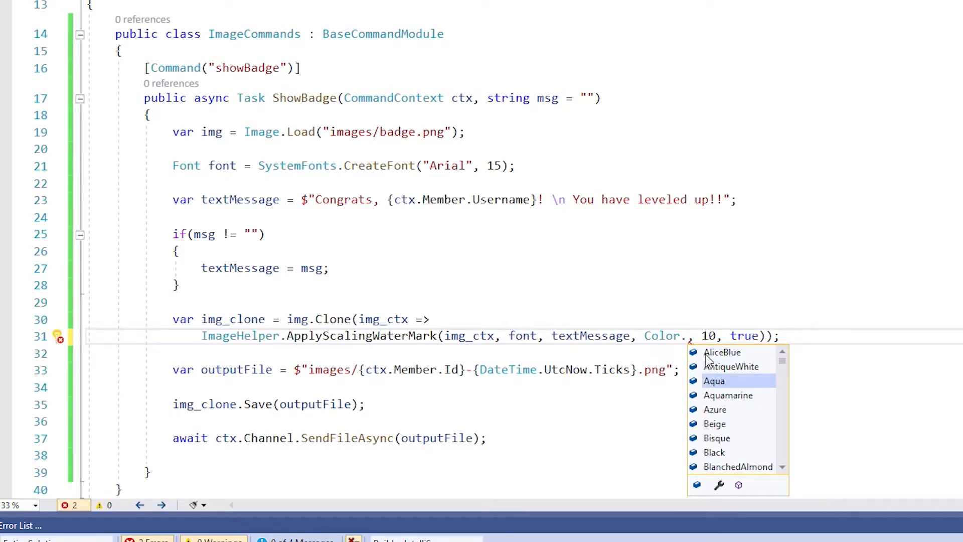
{"action": "scroll", "scroll_direction": "down", "scroll_amount": 3}
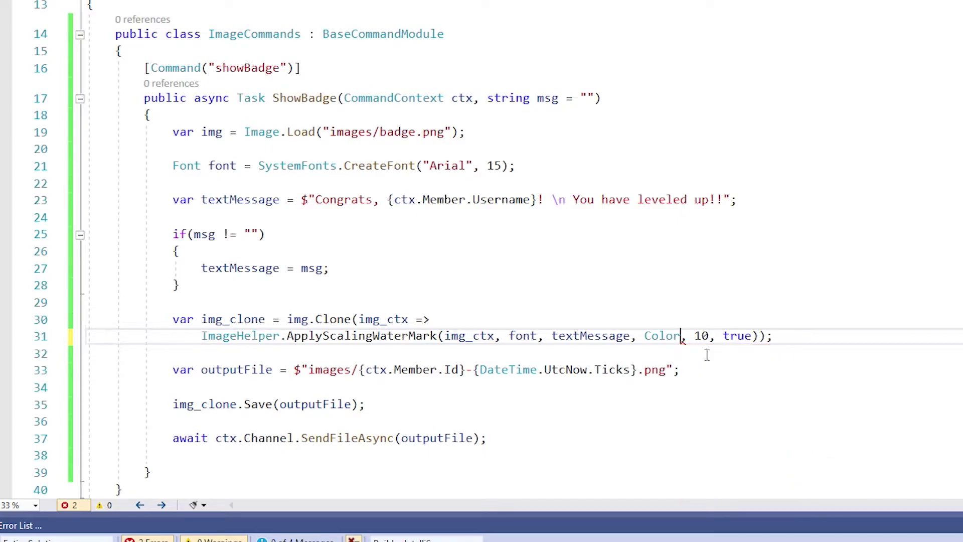
{"action": "type", "text": ".Black"}
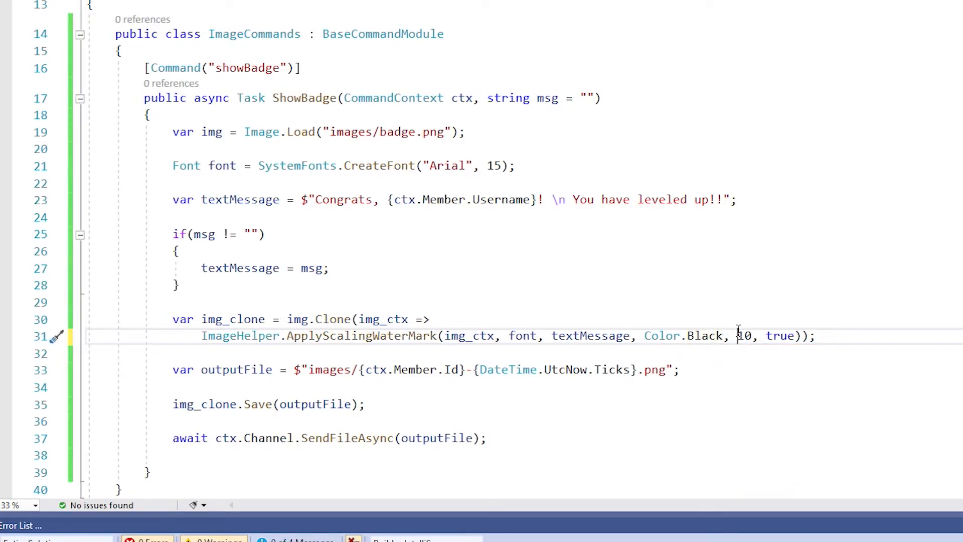
{"action": "mouse_move", "coordinate": [750, 355]}
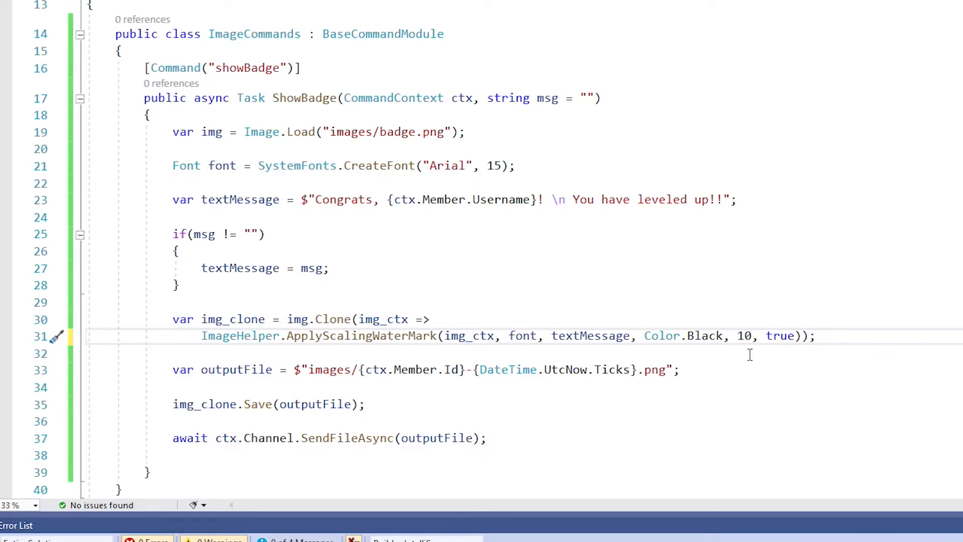
{"action": "mouse_move", "coordinate": [811, 332]}
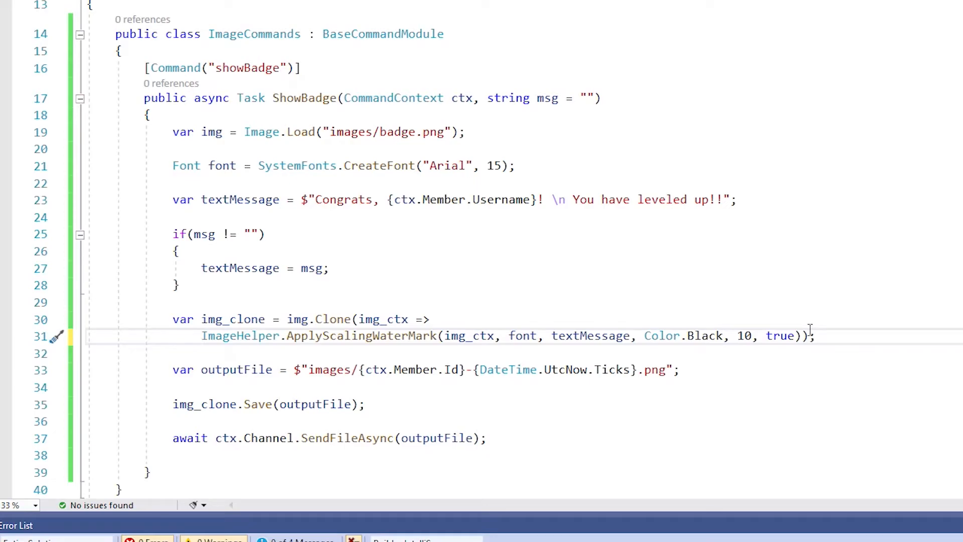
{"action": "double_click", "coordinate": [780, 335]}
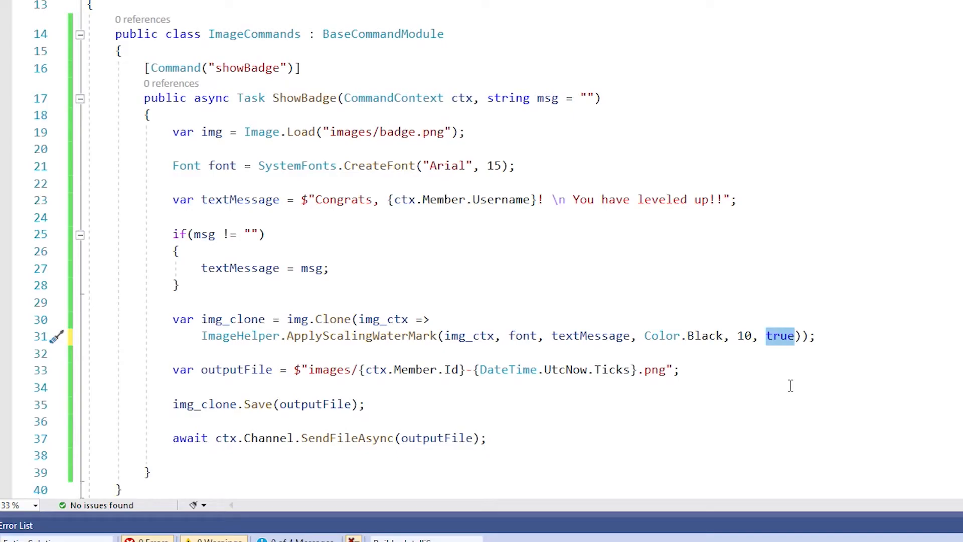
{"action": "mouse_move", "coordinate": [780, 336]}
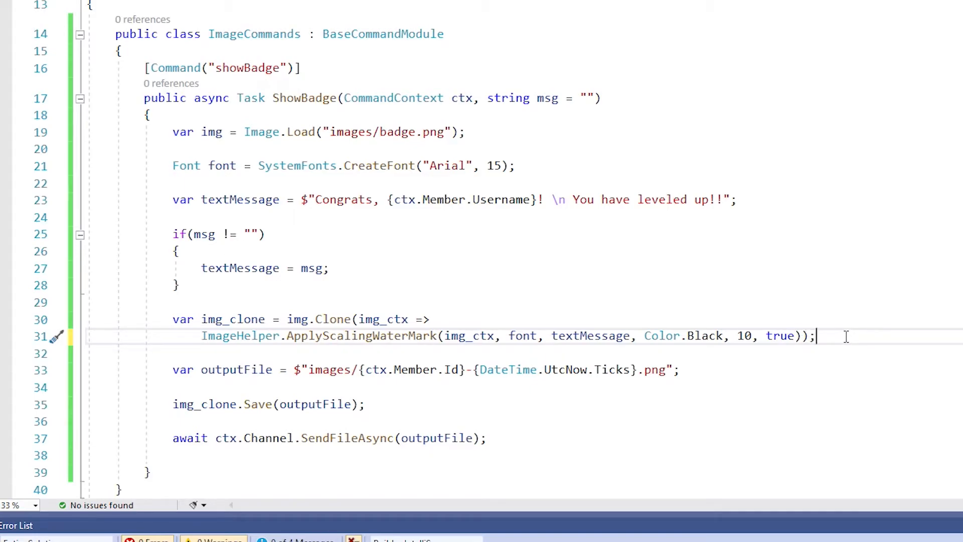
{"action": "mouse_move", "coordinate": [225, 310]}
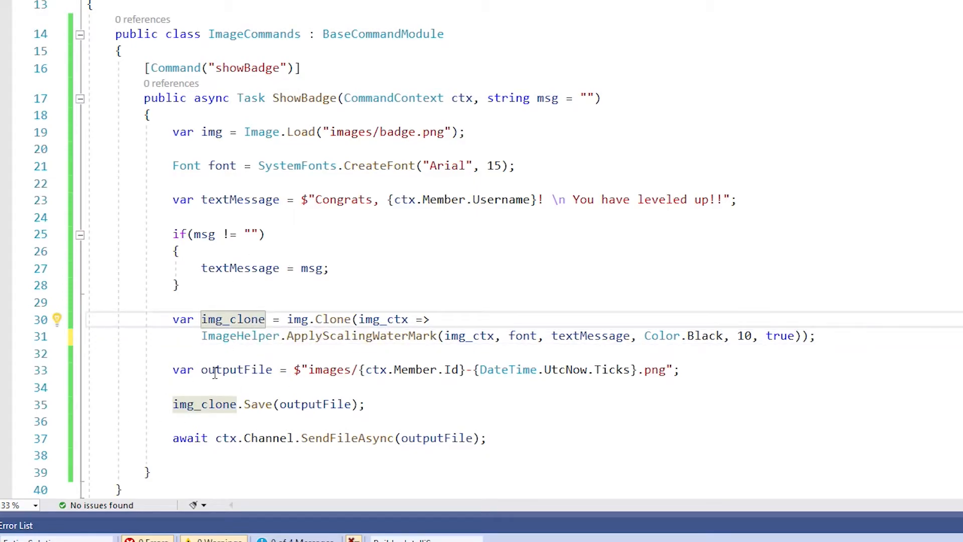
Inspect the outputFile name built from the member ID and DateTime.UtcNow.Ticks.
{"action": "left_click", "coordinate": [256, 379]}
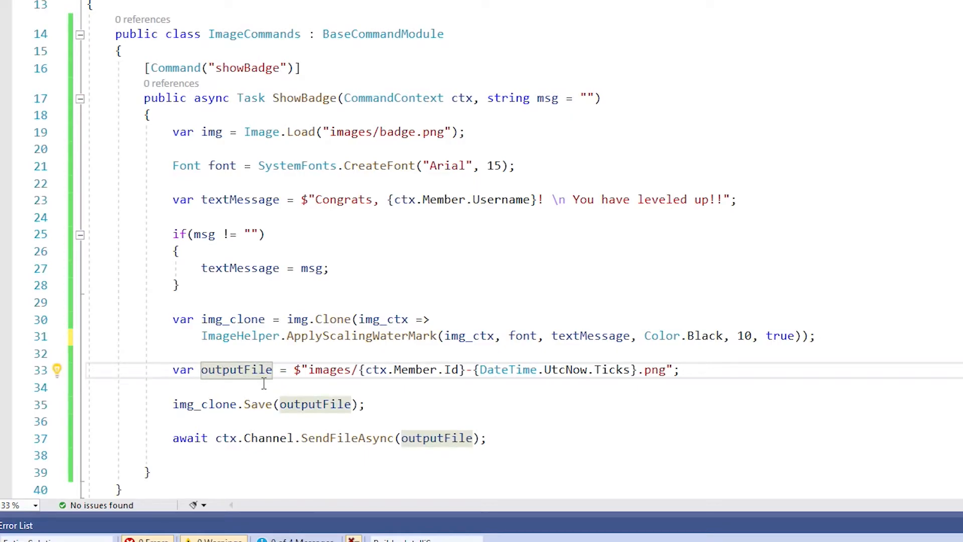
{"action": "left_click", "coordinate": [222, 369]}
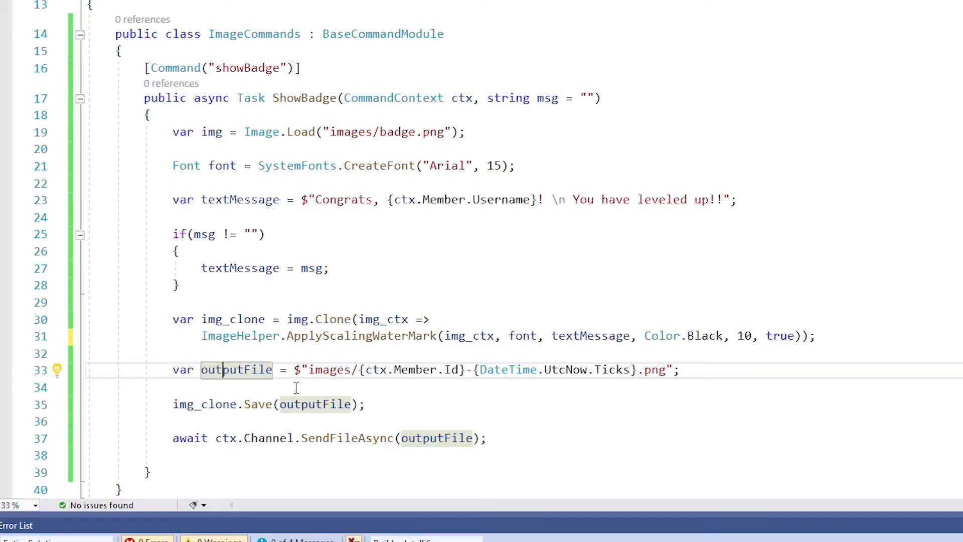
{"action": "left_click", "coordinate": [317, 369]}
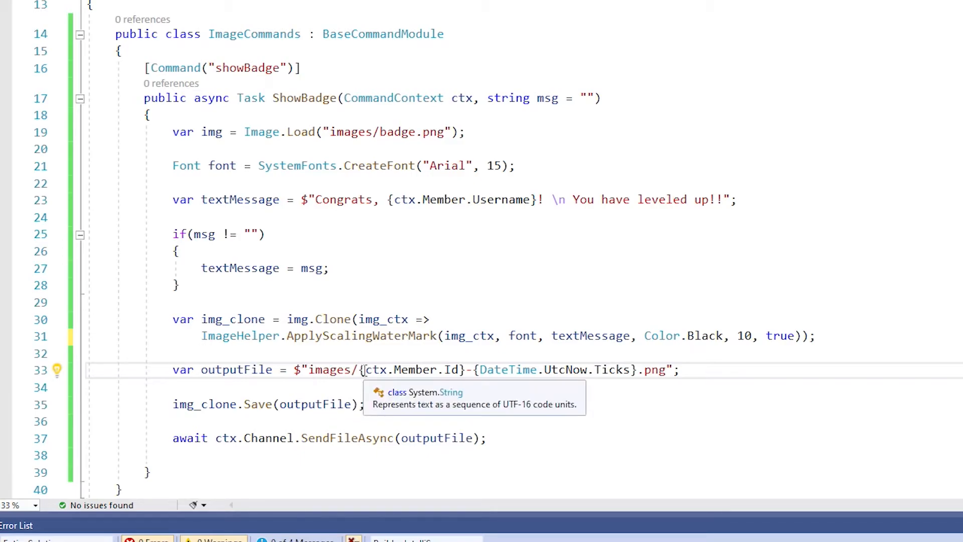
{"action": "mouse_move", "coordinate": [416, 366]}
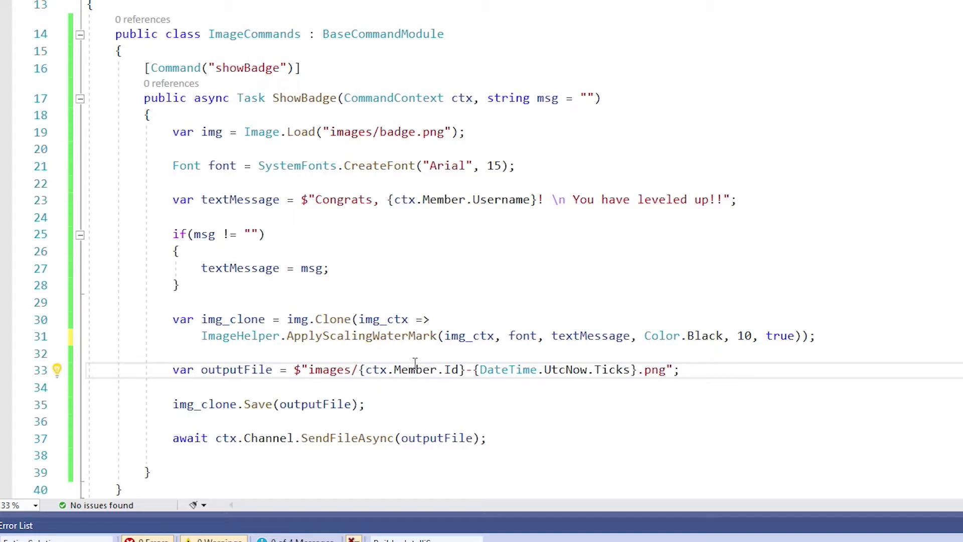
{"action": "double_click", "coordinate": [402, 370]}
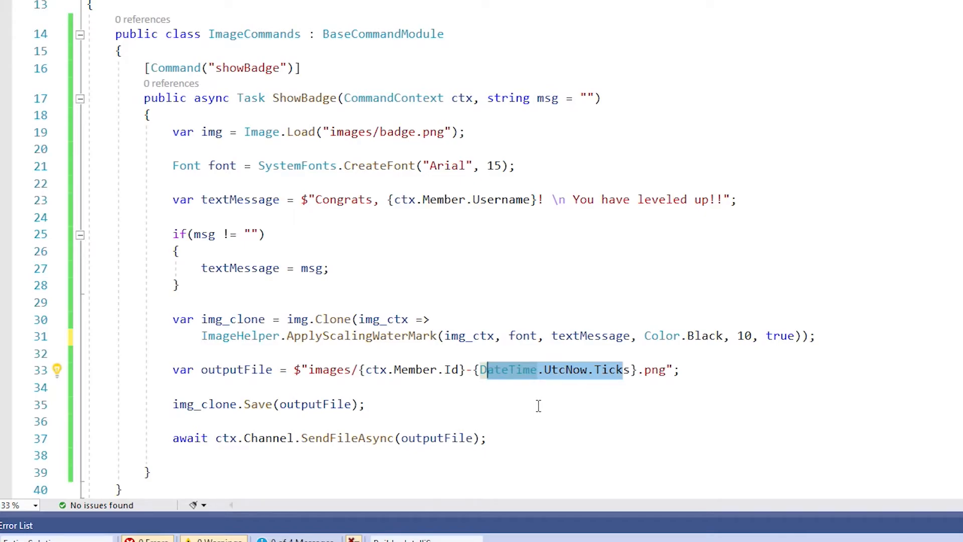
{"action": "mouse_move", "coordinate": [547, 407]}
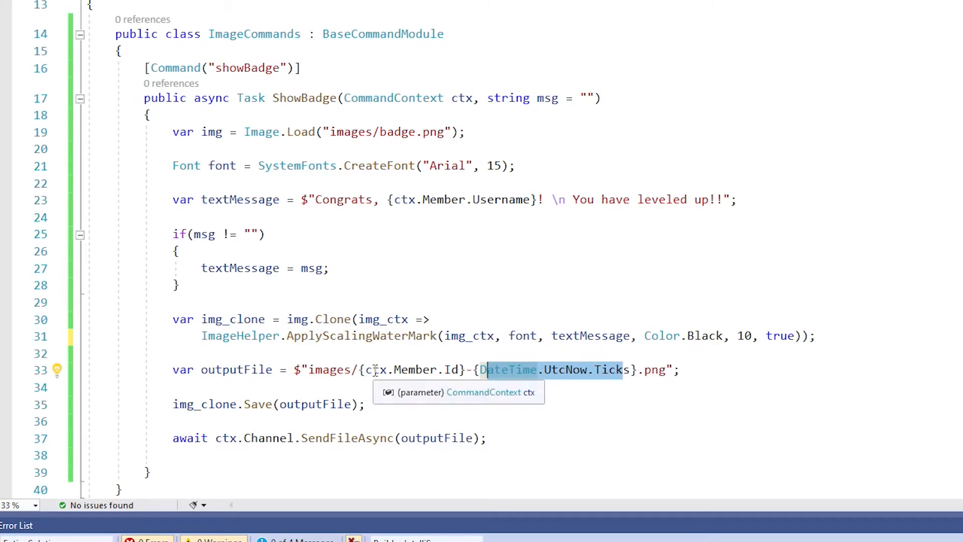
{"action": "mouse_move", "coordinate": [669, 381]}
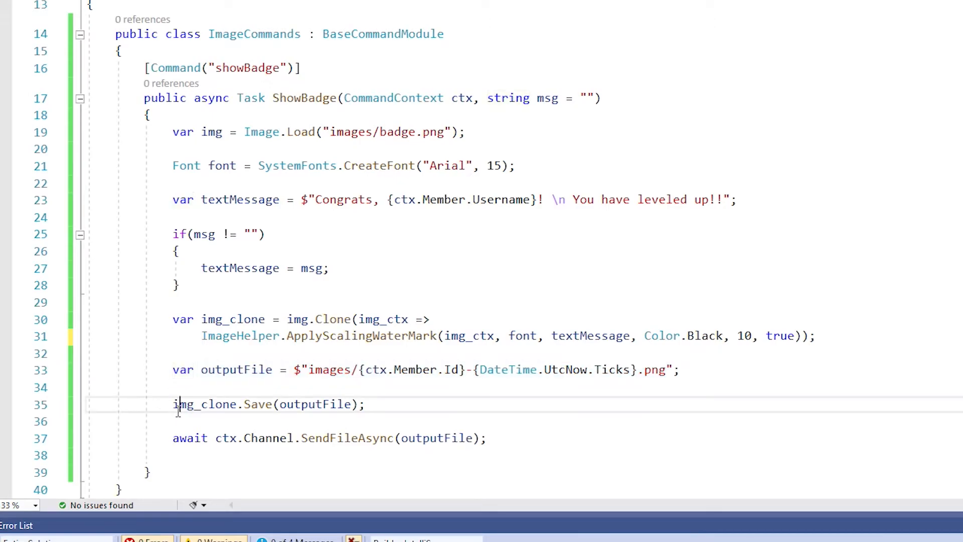
{"action": "double_click", "coordinate": [205, 404]}
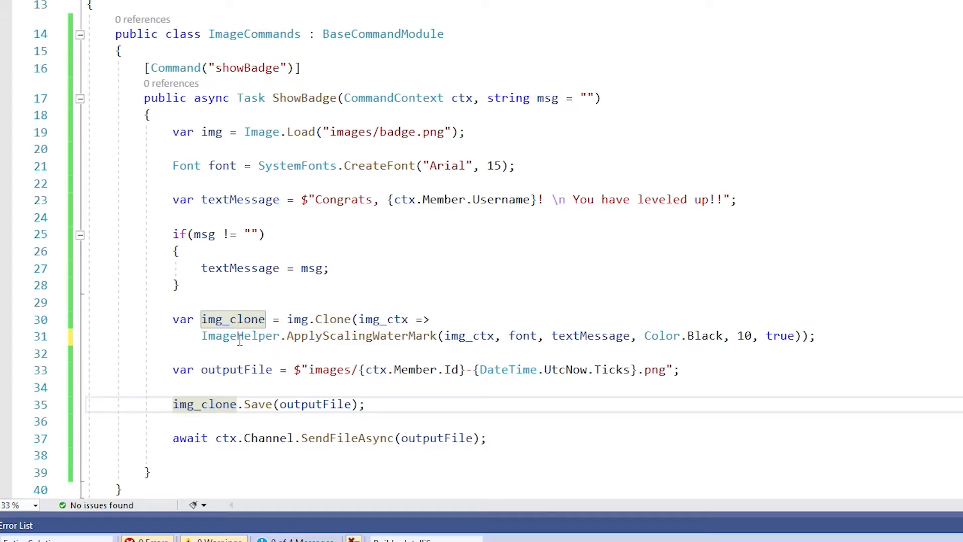
{"action": "mouse_move", "coordinate": [254, 404]}
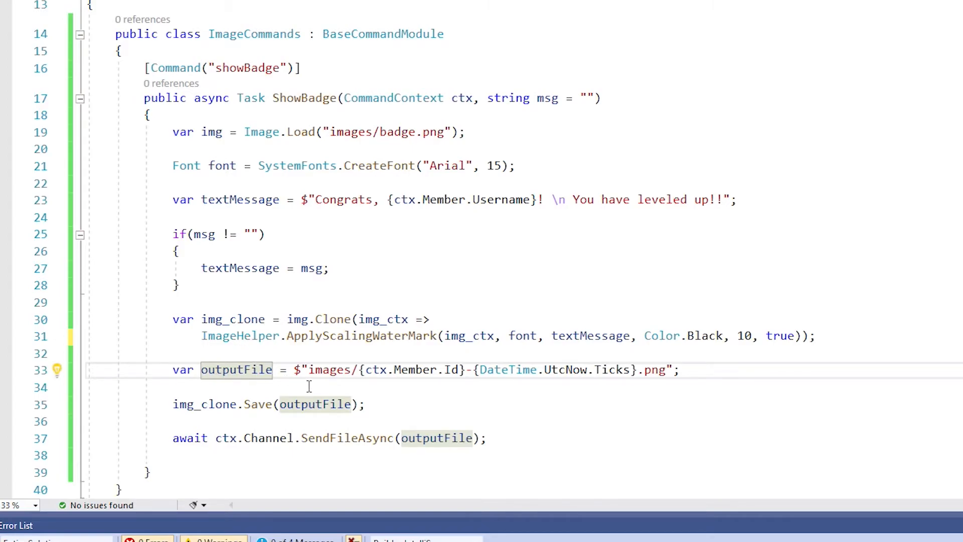
{"action": "mouse_move", "coordinate": [503, 391]}
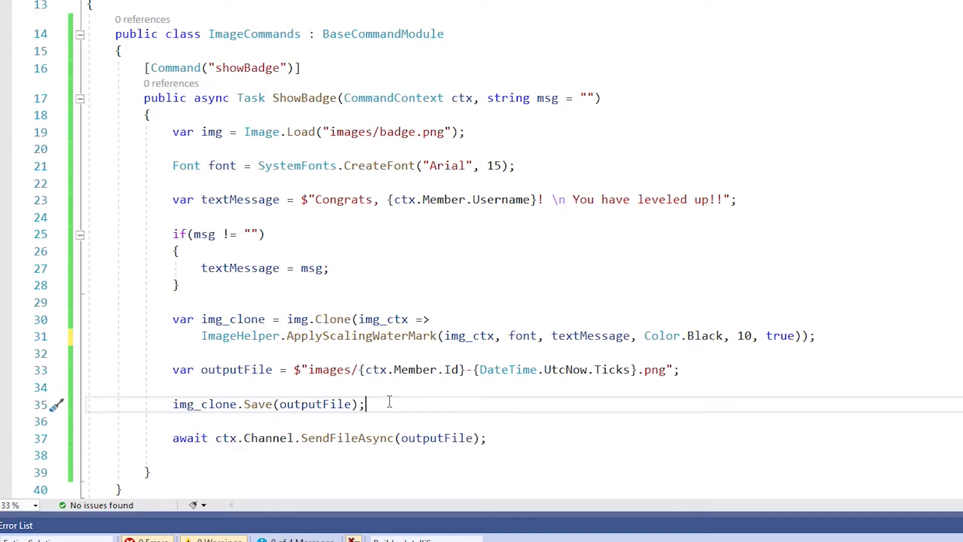
{"action": "left_click_drag", "start_coordinate": [365, 403], "coordinate": [194, 404]}
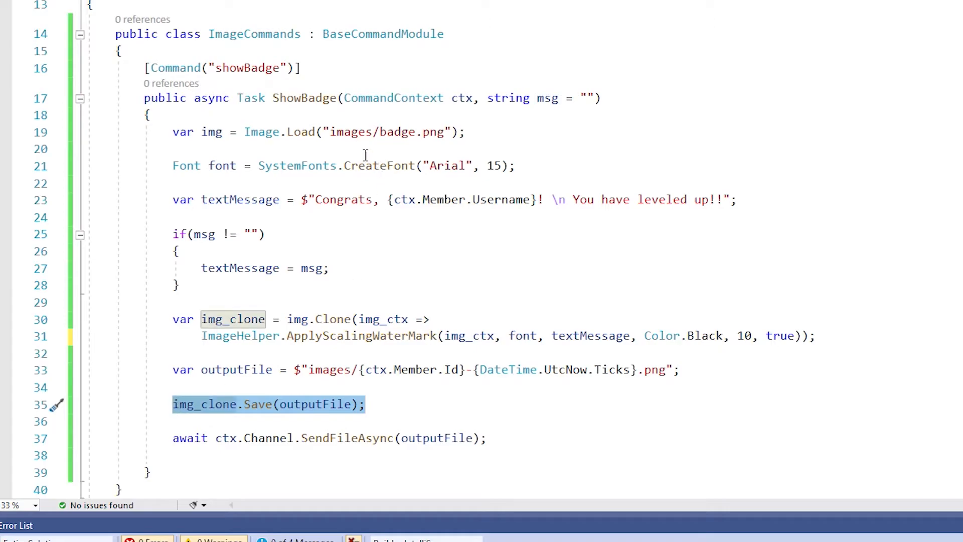
{"action": "left_click", "coordinate": [394, 132]}
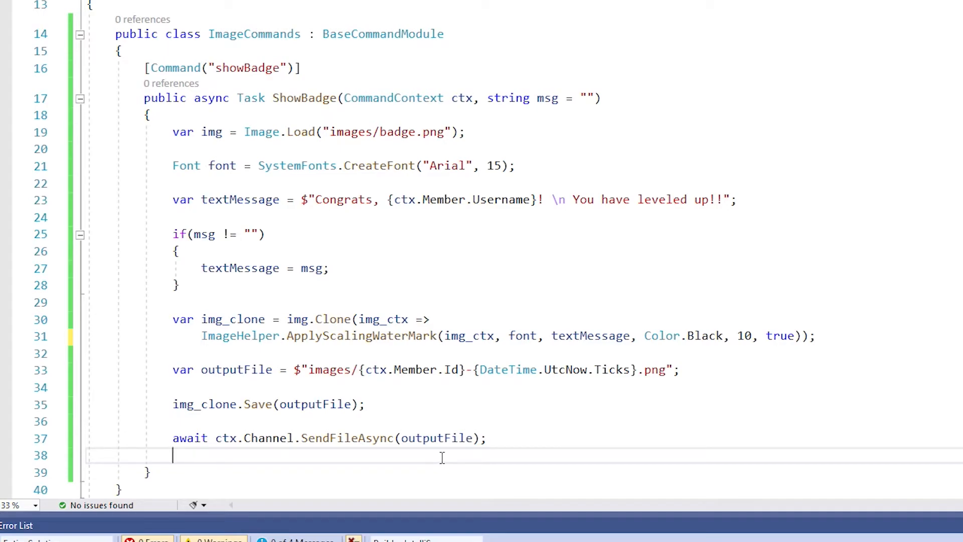
Build and launch SharkBot with the toolbar start button.
{"action": "left_click", "coordinate": [118, 8]}
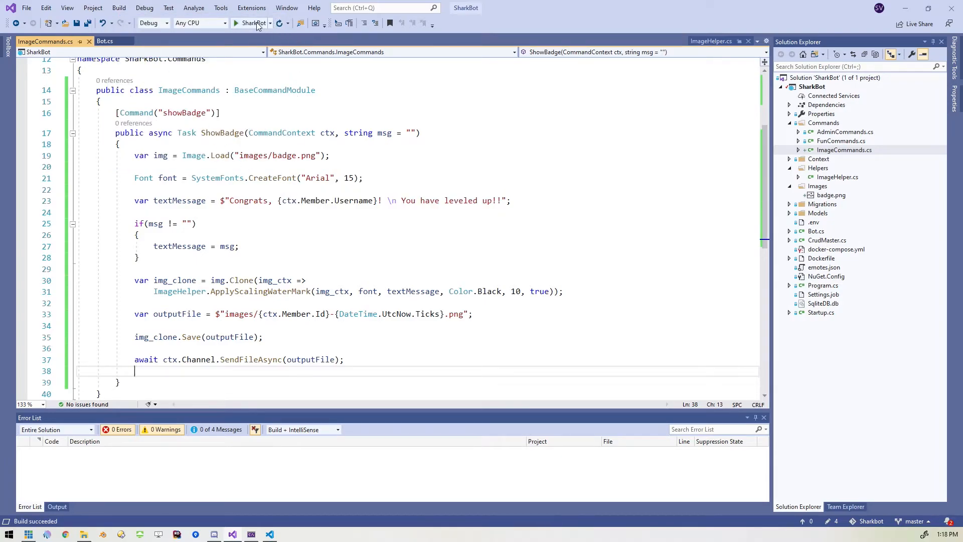
{"action": "mouse_move", "coordinate": [256, 23]}
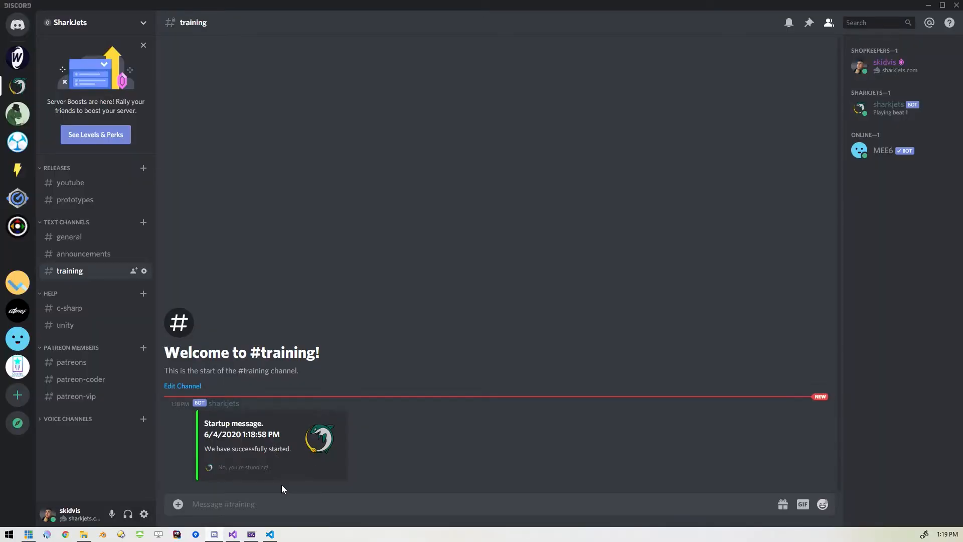
Send !showbadge in #training, then return to Visual Studio.
{"action": "left_click", "coordinate": [299, 503]}
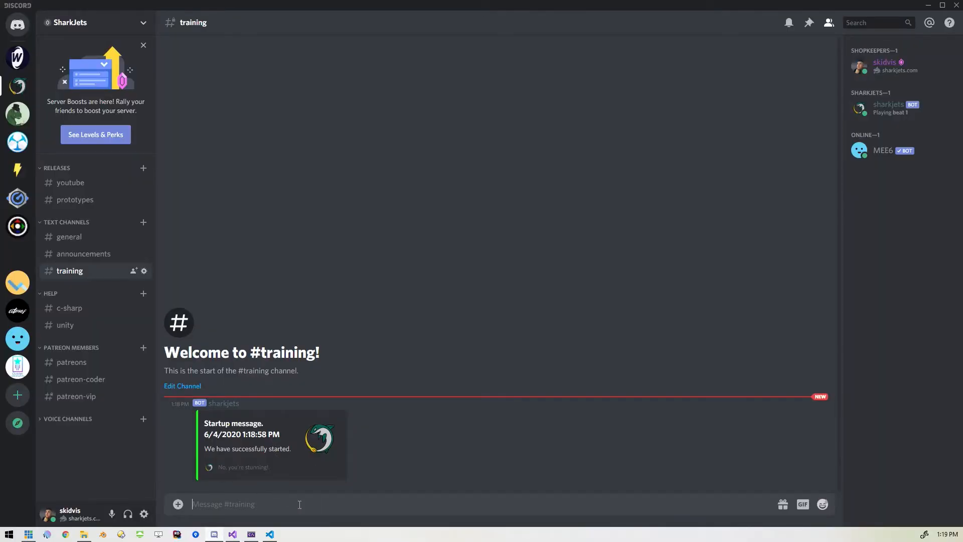
{"action": "type", "text": "!show"}
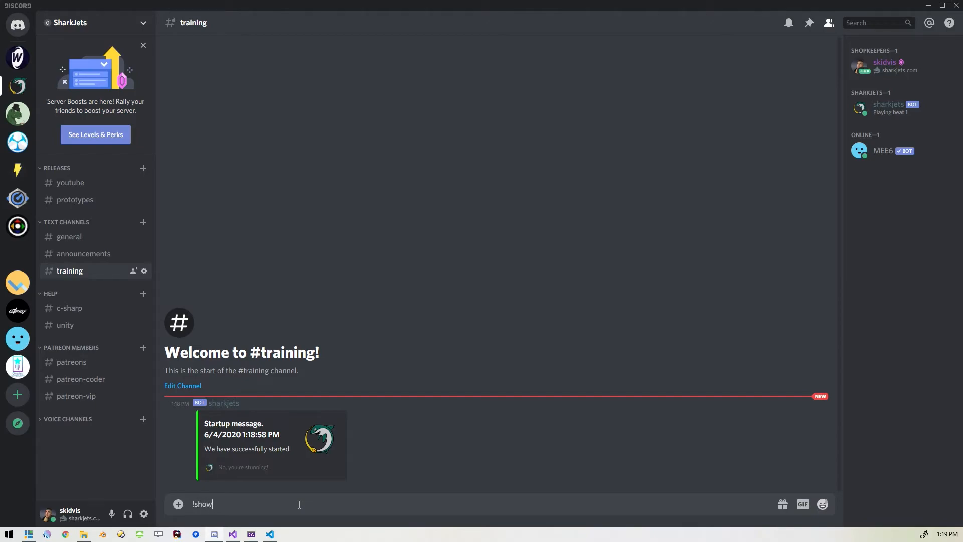
{"action": "type", "text": "badge"}
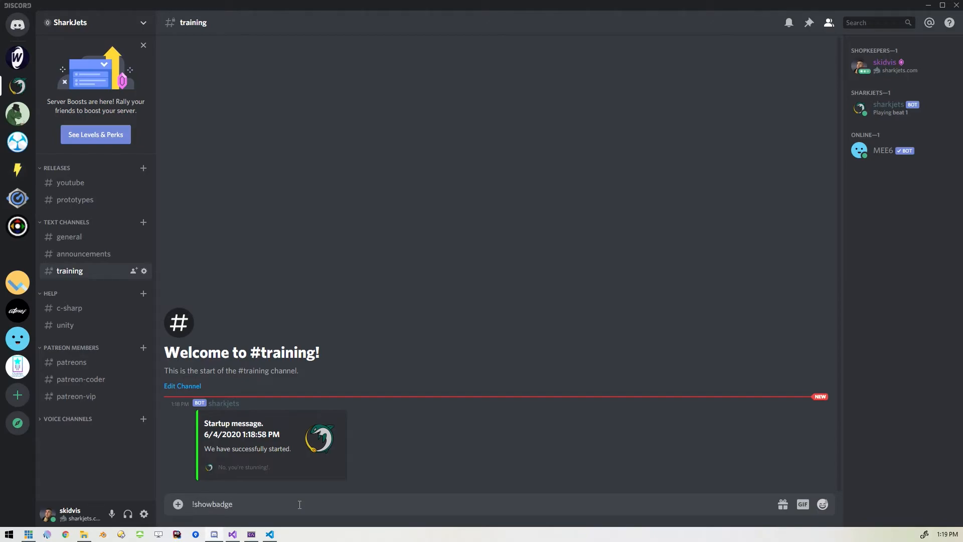
{"action": "key", "text": "enter"}
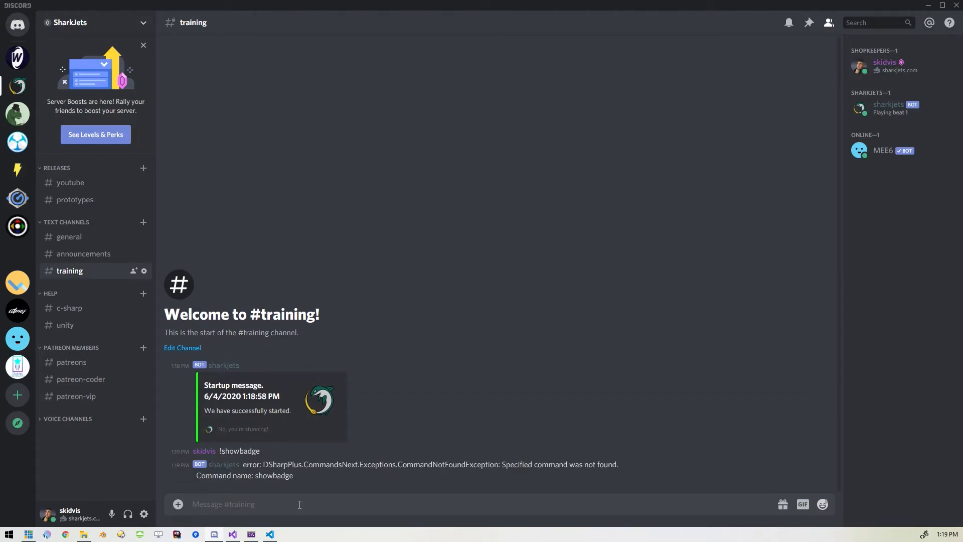
{"action": "left_click", "coordinate": [269, 504]}
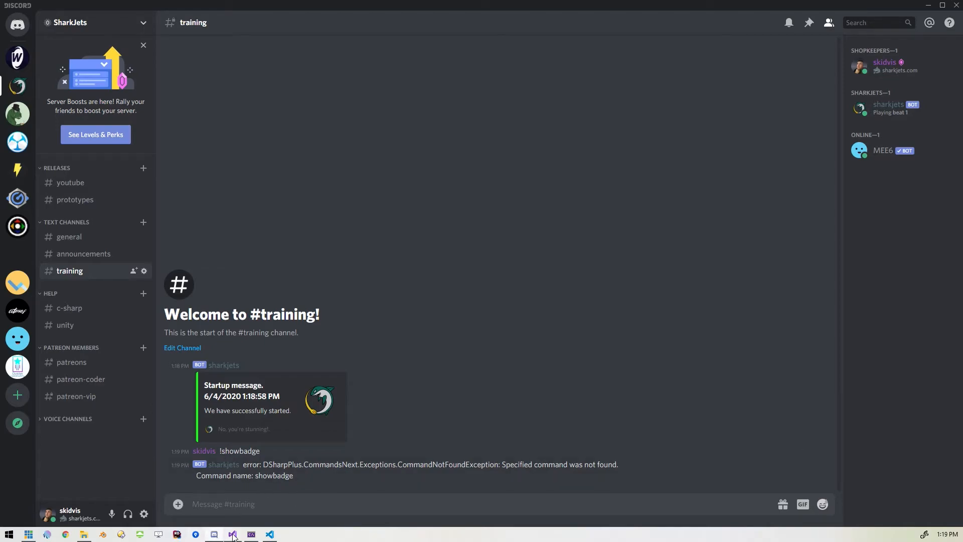
{"action": "left_click", "coordinate": [233, 534]}
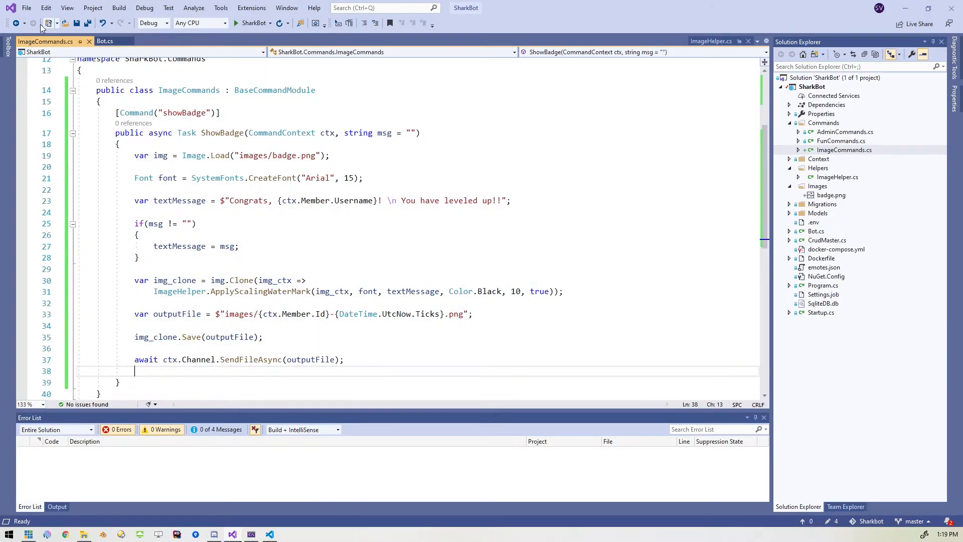
Add an ImageCommands registration line in Bot.cs and restart the bot.
{"action": "left_click", "coordinate": [106, 41]}
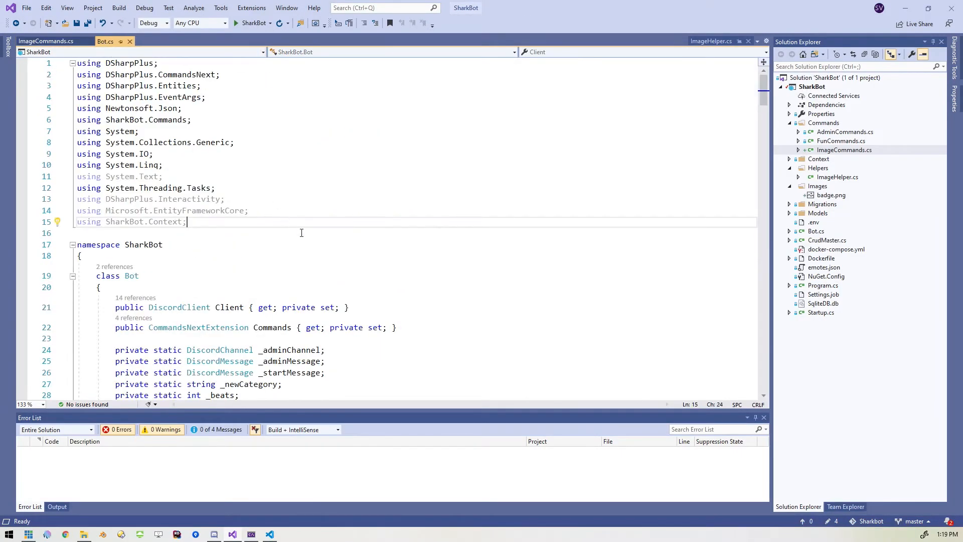
{"action": "scroll", "scroll_direction": "down", "scroll_amount": 3}
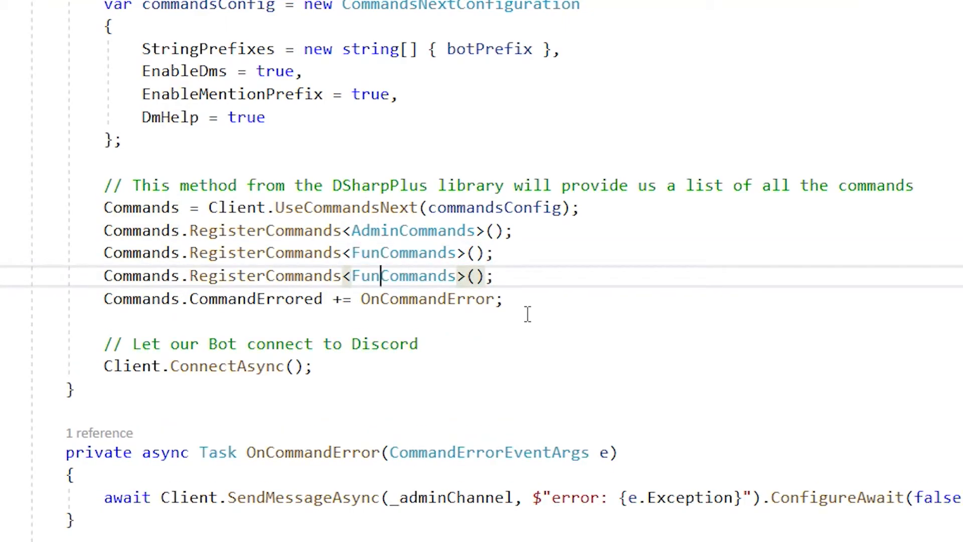
{"action": "type", "text": "Image"}
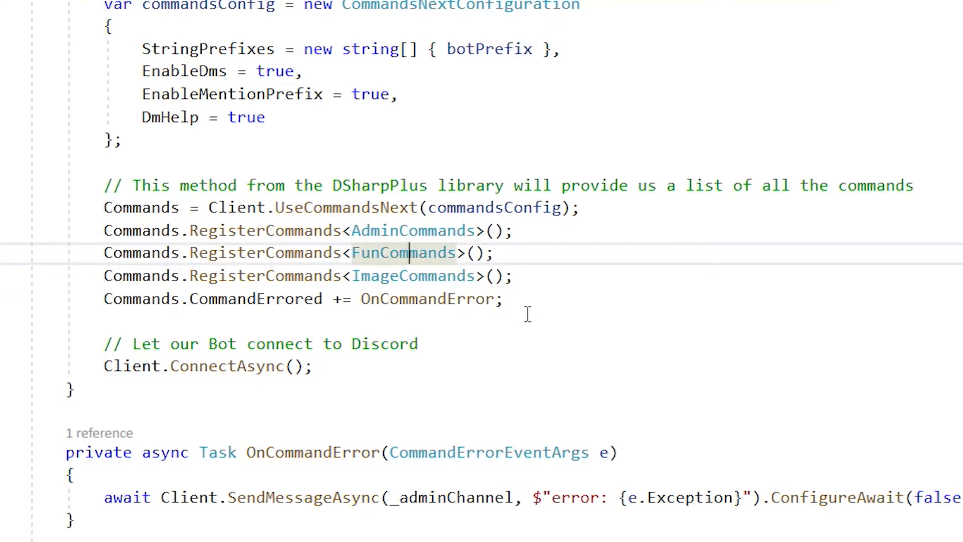
{"action": "left_click", "coordinate": [119, 8]}
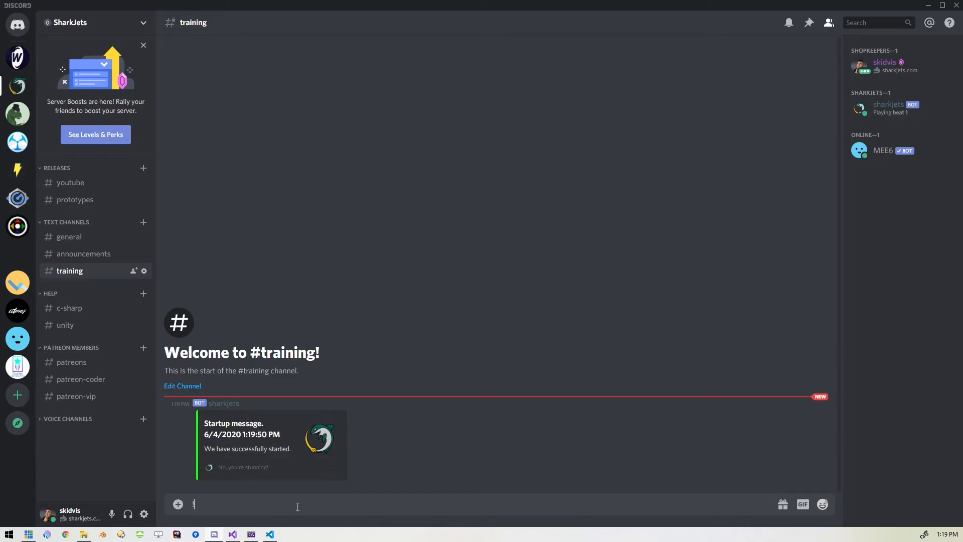
Send !showbadge in #training, then type !showbadge with a longer custom message.
{"action": "type", "text": "!showbadge"}
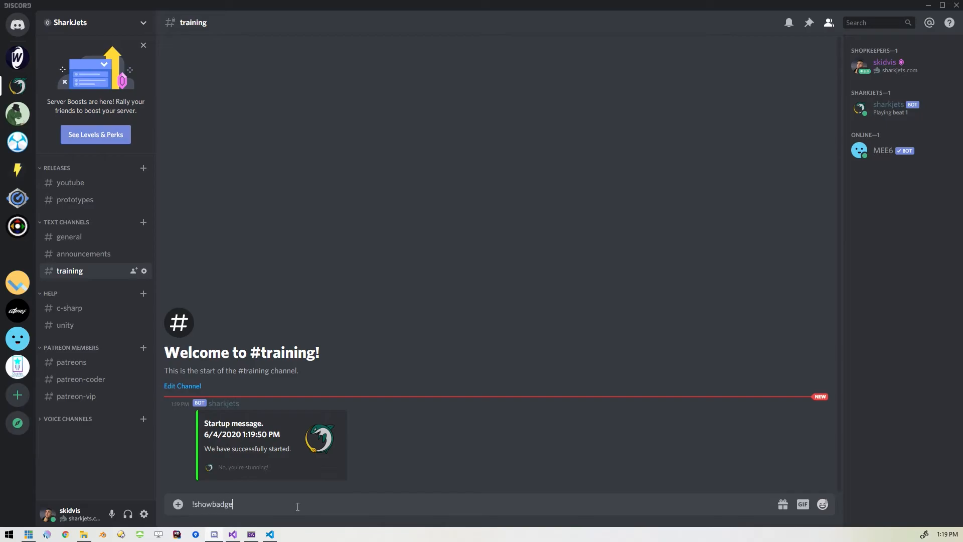
{"action": "key", "text": "Enter"}
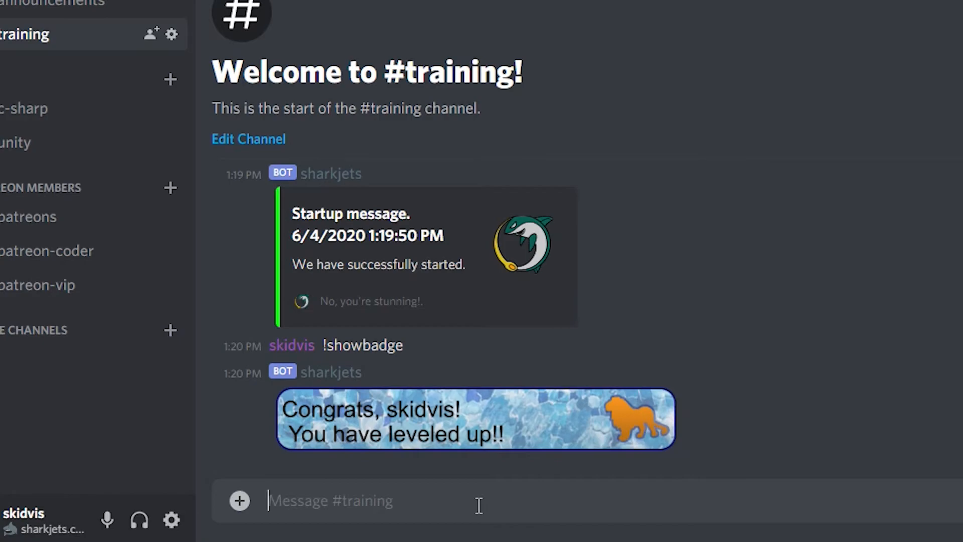
{"action": "type", "text": "!showbadge"}
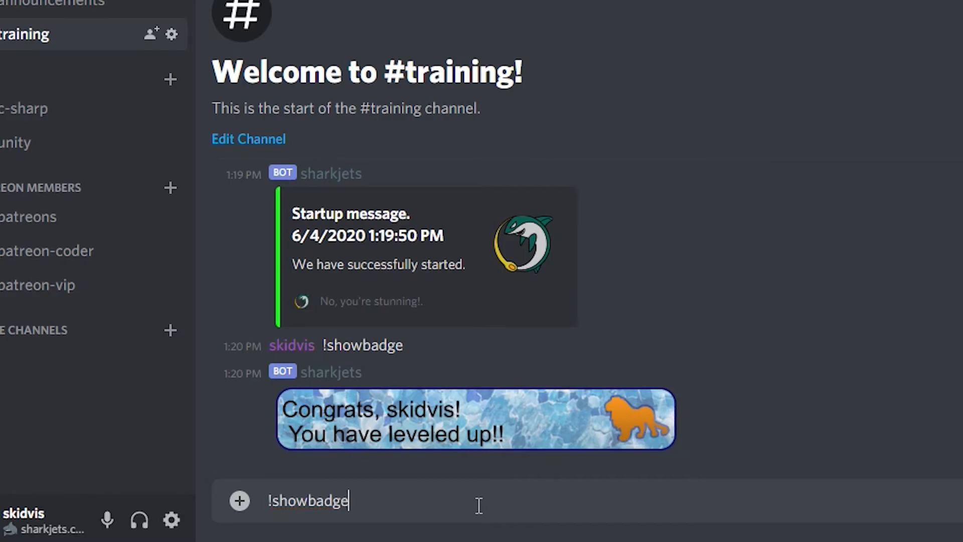
{"action": "type", "text": "\"This is a longer message I think, maybe? Who knows. This is cool.\""}
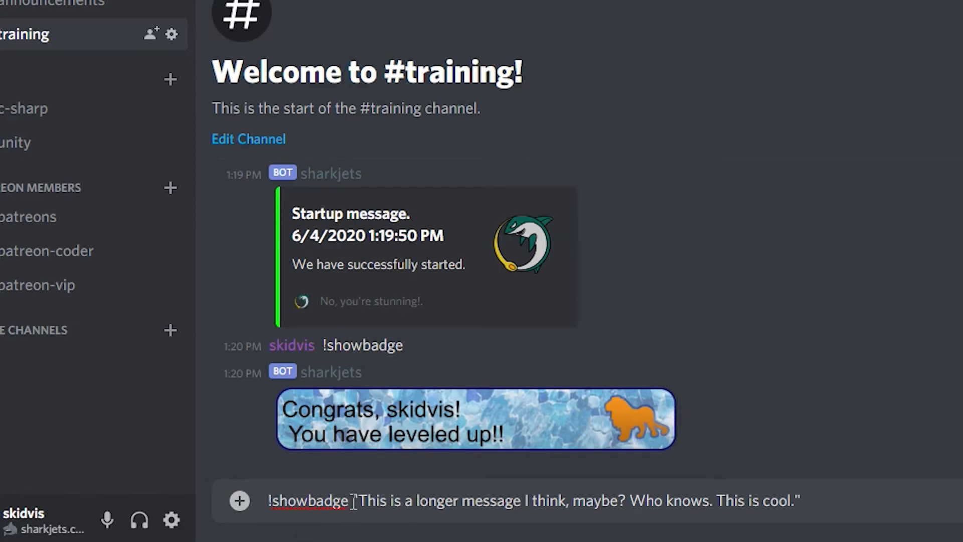
Post a !showbadge command with a quoted custom sentence and view the wrapped-text badge.
{"action": "left_click_drag", "start_coordinate": [355, 501], "coordinate": [798, 500]}
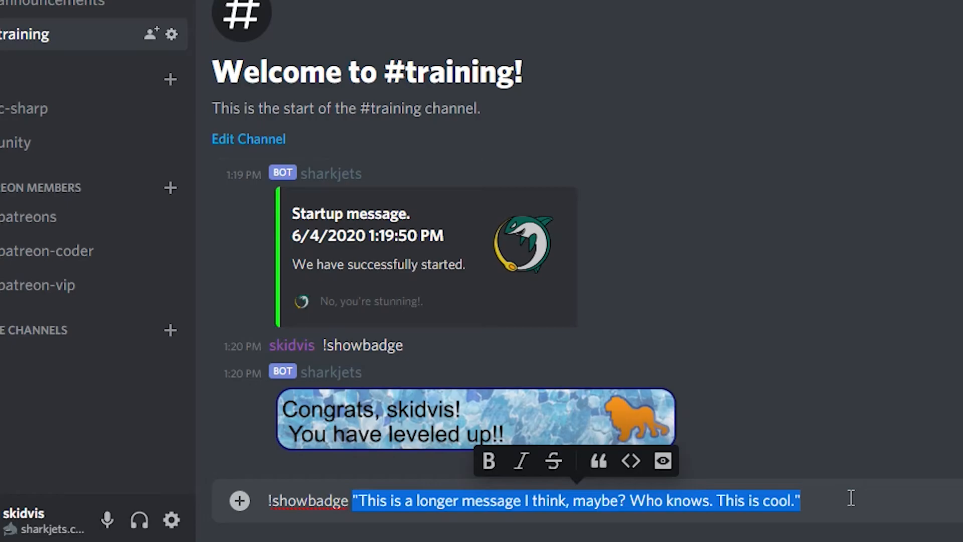
{"action": "mouse_move", "coordinate": [341, 514]}
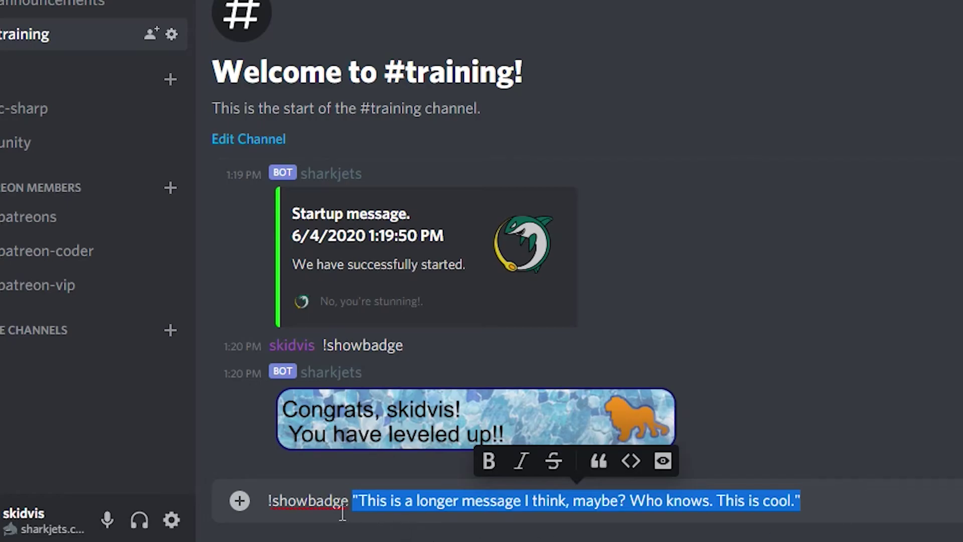
{"action": "mouse_move", "coordinate": [549, 509]}
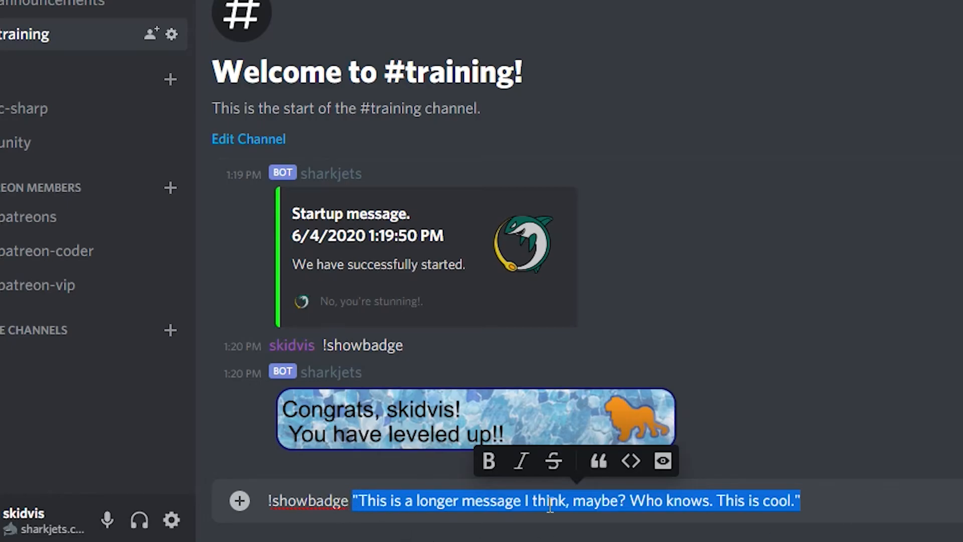
{"action": "left_click", "coordinate": [822, 511]}
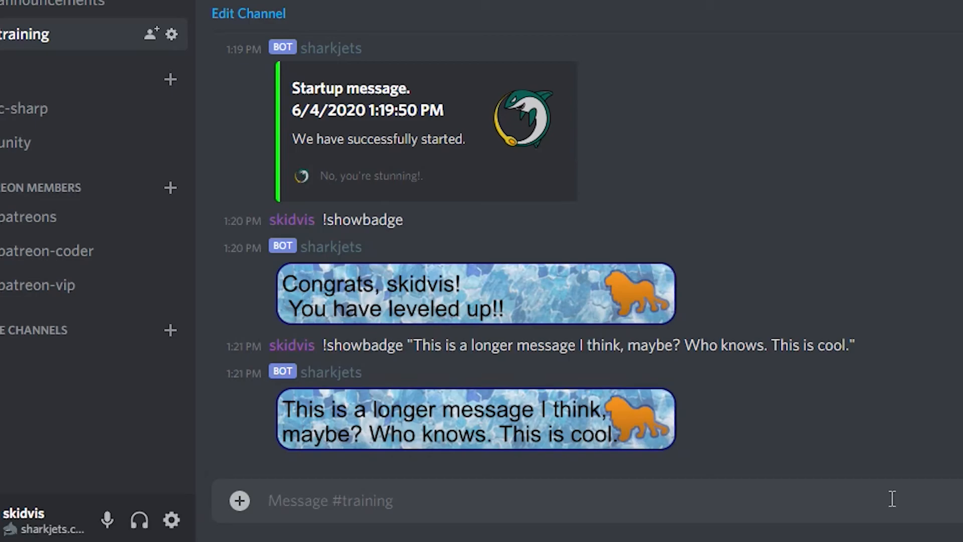
{"action": "scroll", "scroll_direction": "down", "scroll_amount": 3}
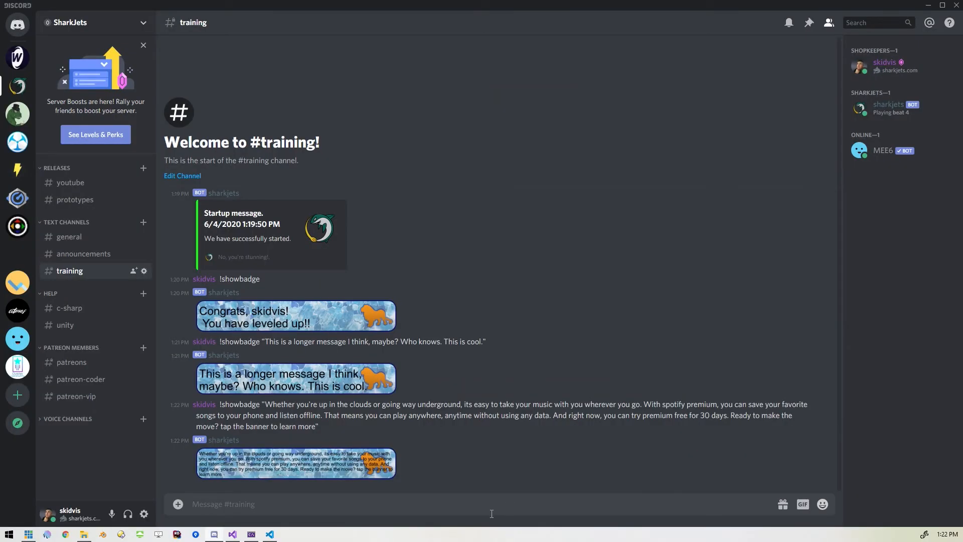
Enlarge the long-paragraph badge image to read its five wrapped lines.
{"action": "left_click", "coordinate": [296, 464]}
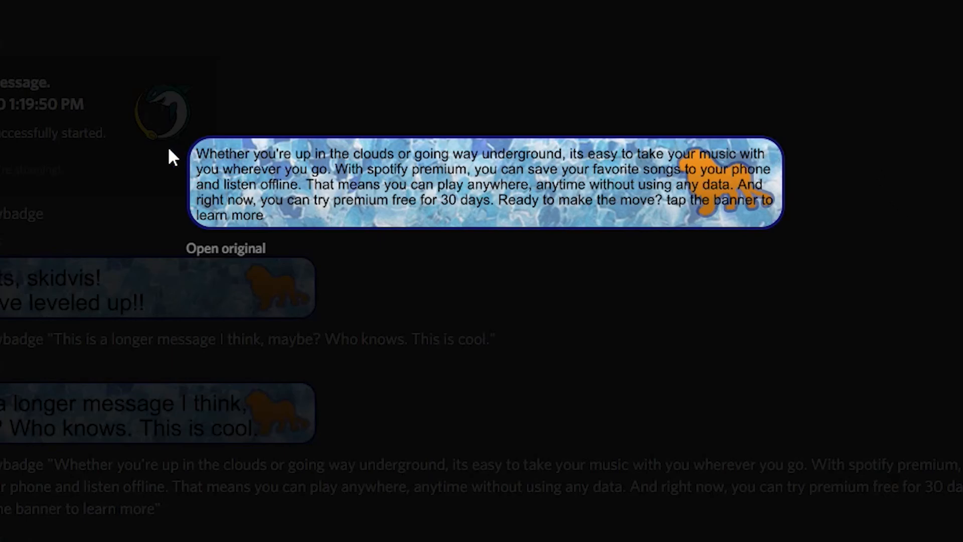
{"action": "mouse_move", "coordinate": [483, 247]}
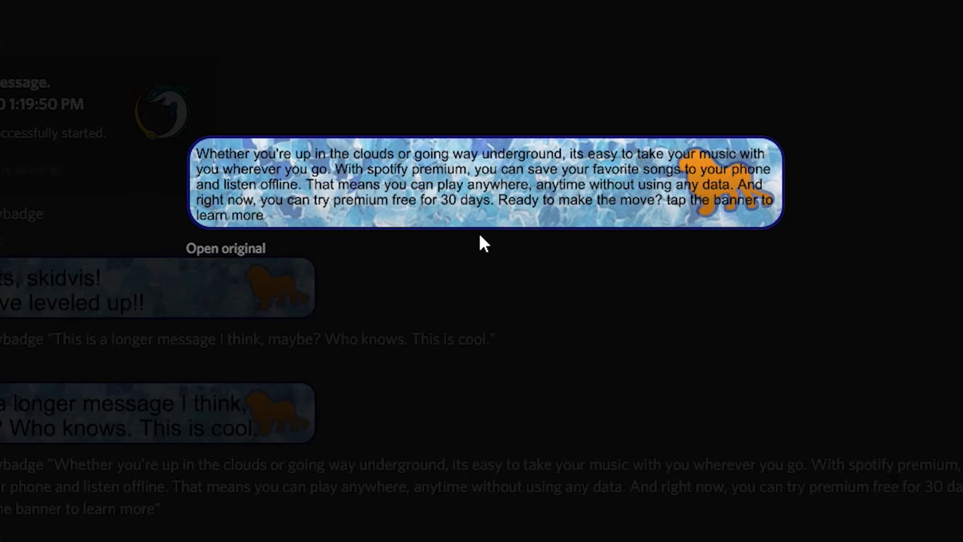
{"action": "mouse_move", "coordinate": [620, 314]}
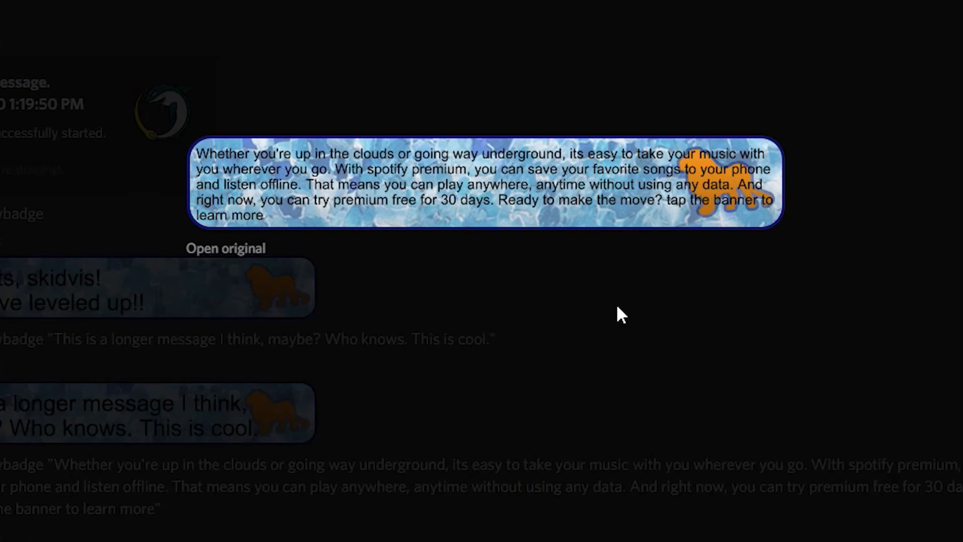